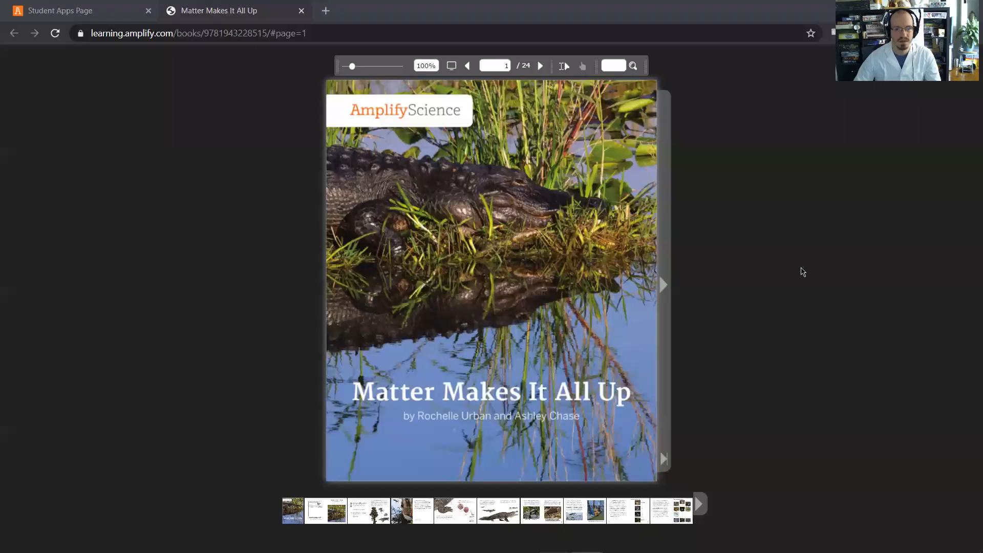
pyautogui.moveTo(700, 260)
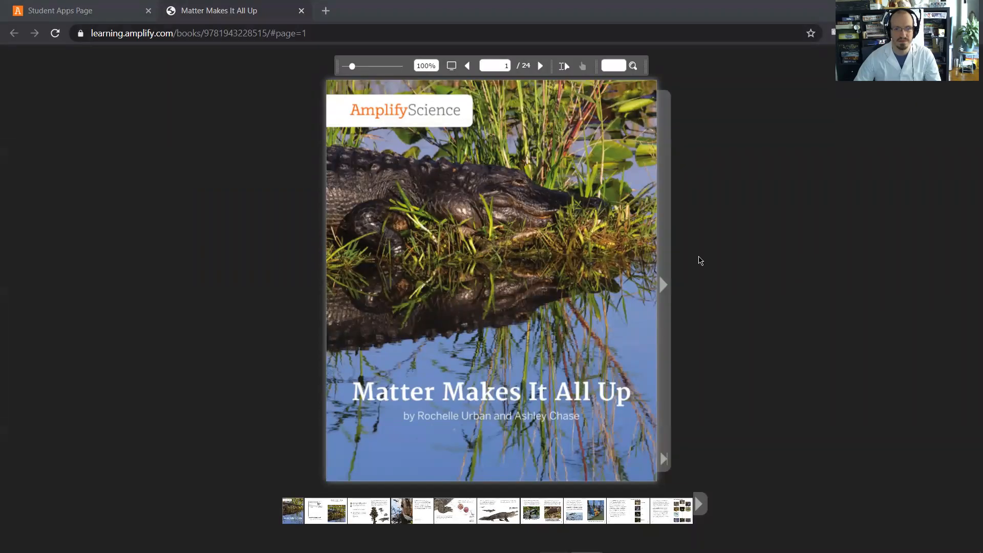
pyautogui.moveTo(757, 268)
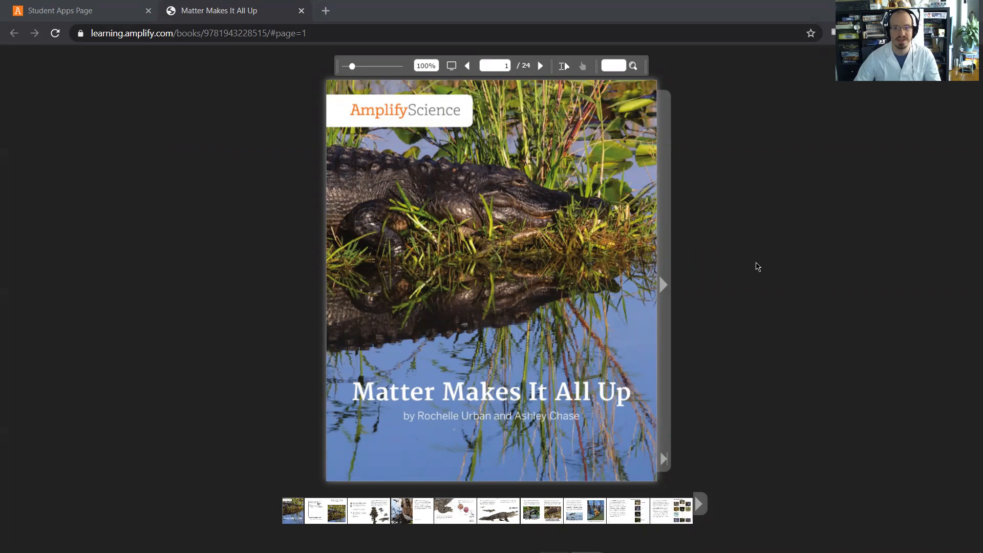
pyautogui.moveTo(661, 295)
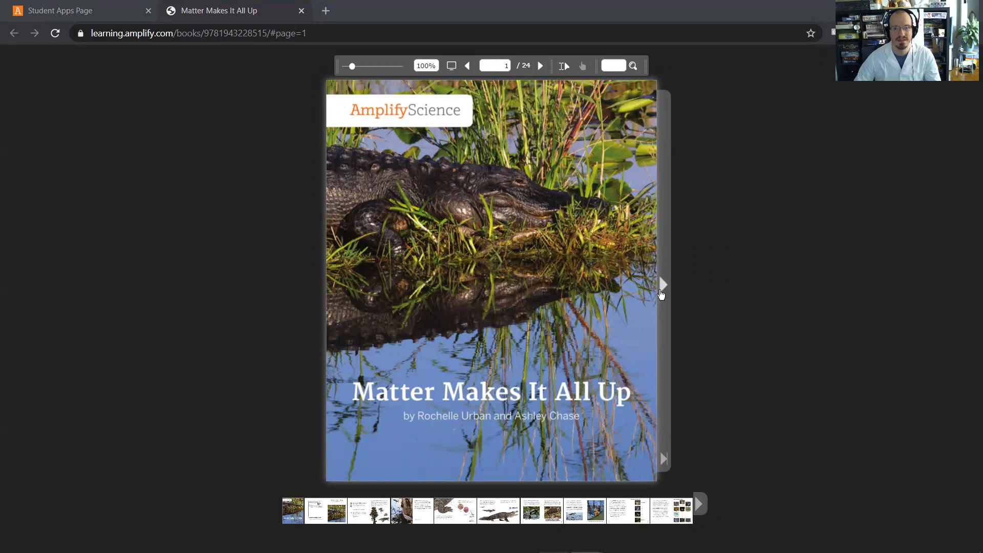
# Step: Turn from the cover to pages 2–3 with the copyright page and ecosystem introduction
pyautogui.click(664, 284)
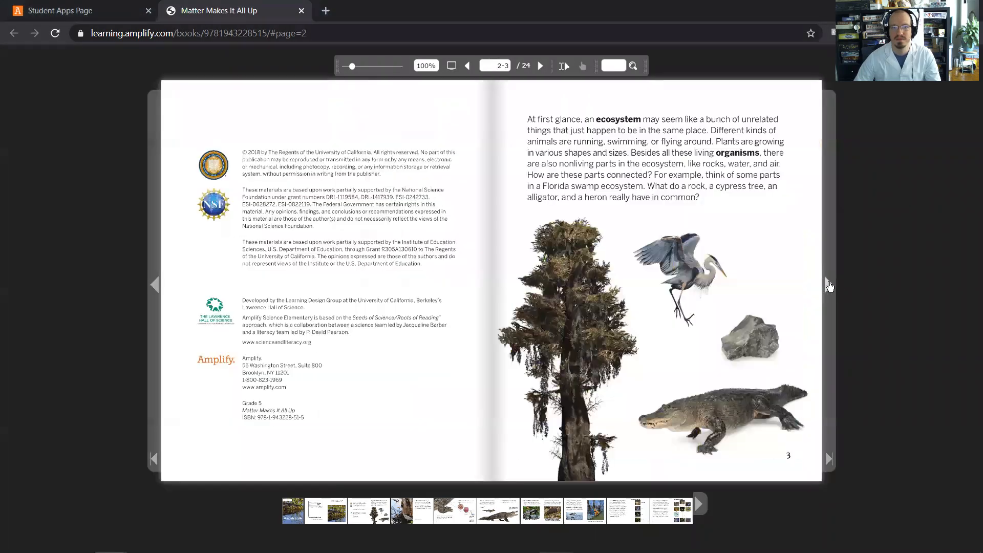
# Step: Advance from the copyright-and-ecosystem spread toward pages 4–5
pyautogui.click(540, 65)
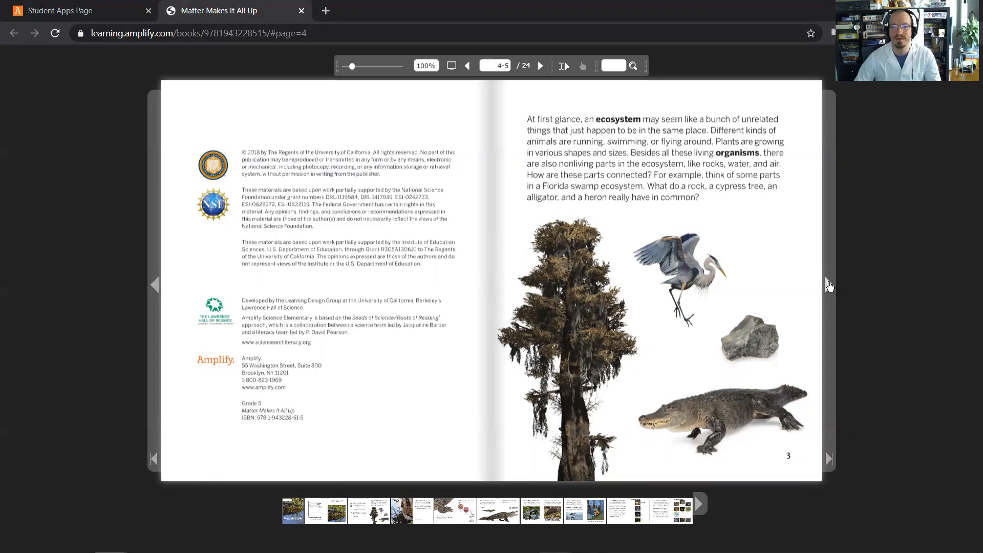
pyautogui.moveTo(826, 280)
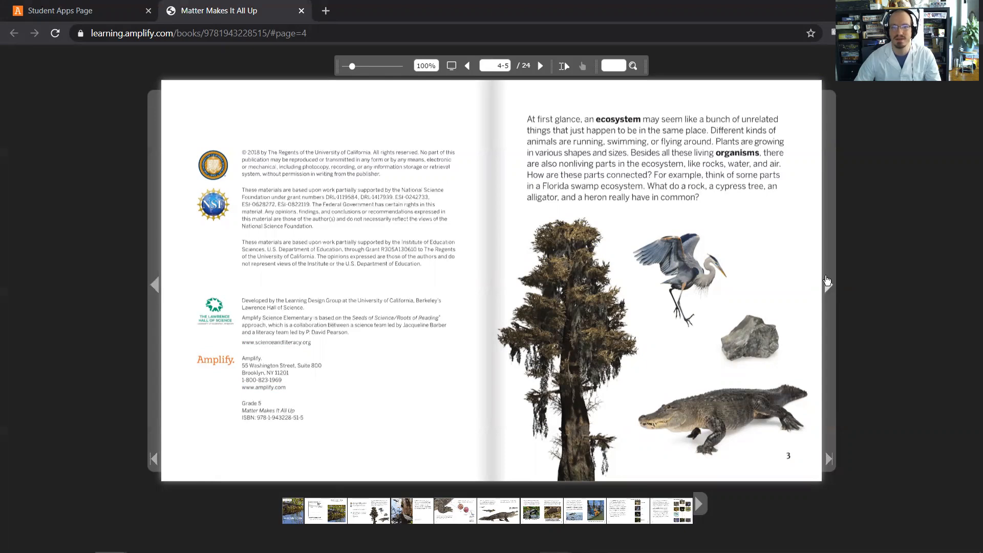
pyautogui.moveTo(827, 286)
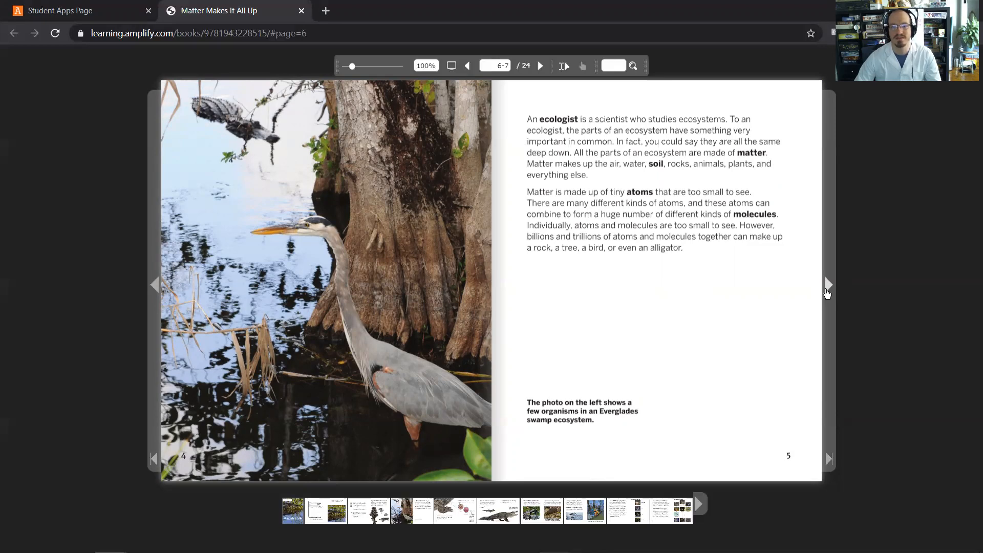
pyautogui.moveTo(825, 291)
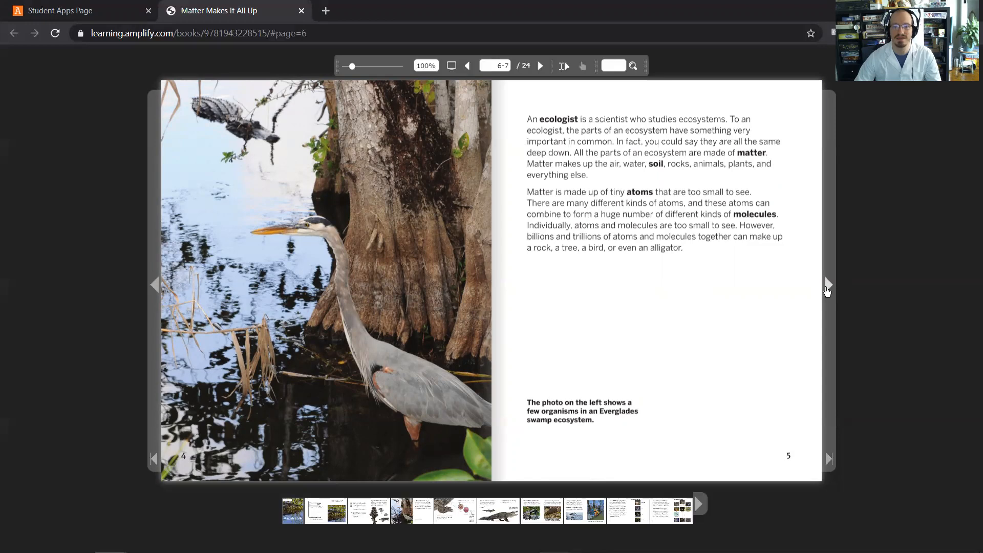
pyautogui.moveTo(825, 290)
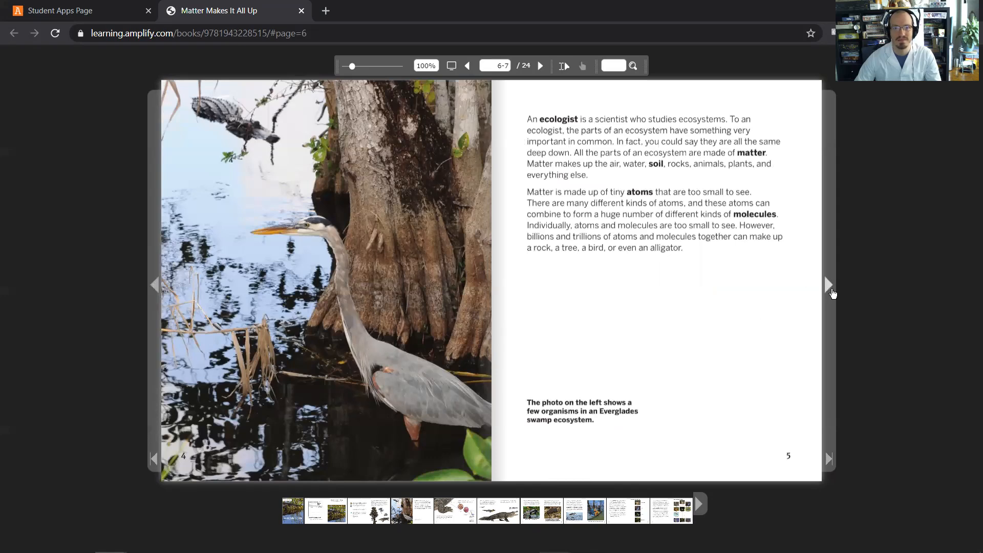
# Step: Page ahead to pages 8–9 showing the alligator leg and muscle-to-molecule close-ups
pyautogui.click(828, 284)
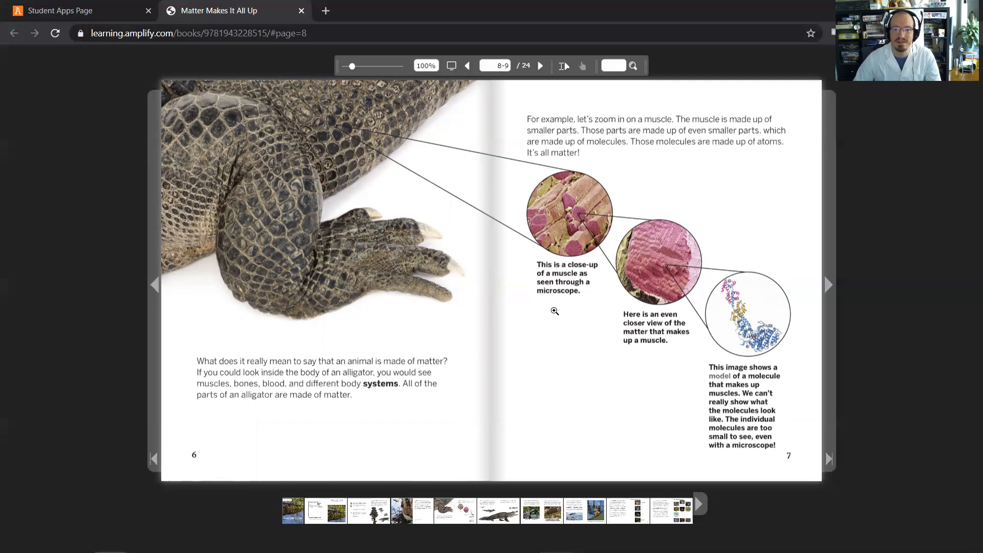
pyautogui.moveTo(560, 304)
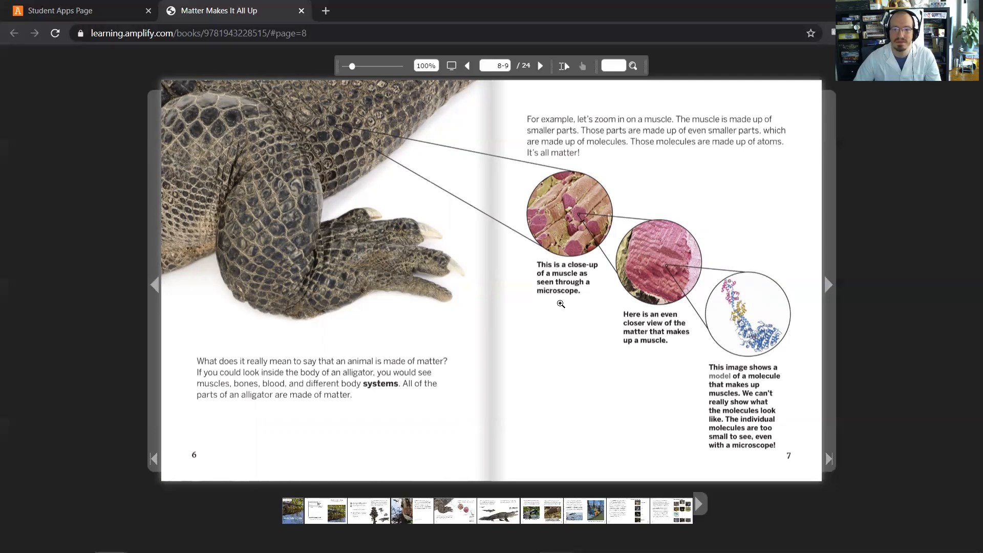
pyautogui.moveTo(658, 356)
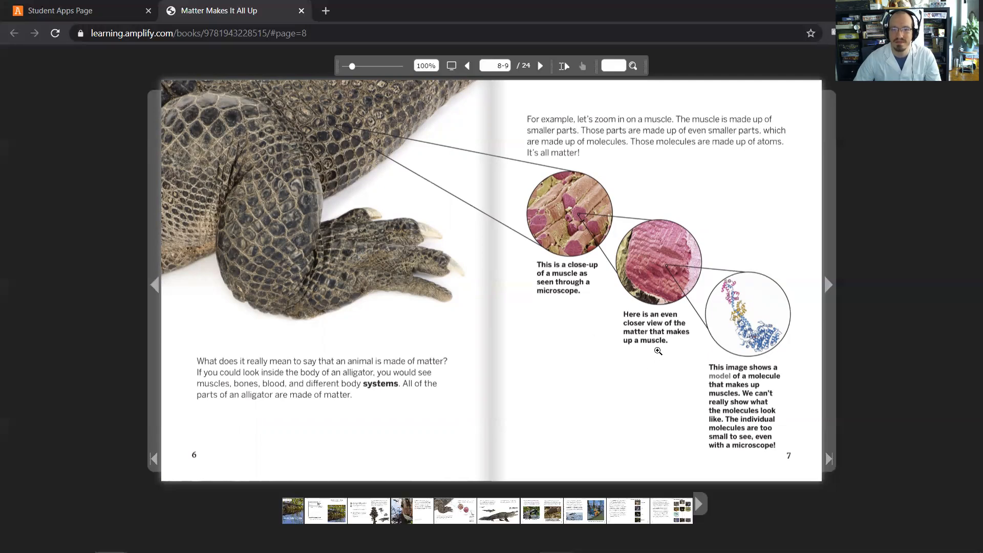
pyautogui.moveTo(790, 418)
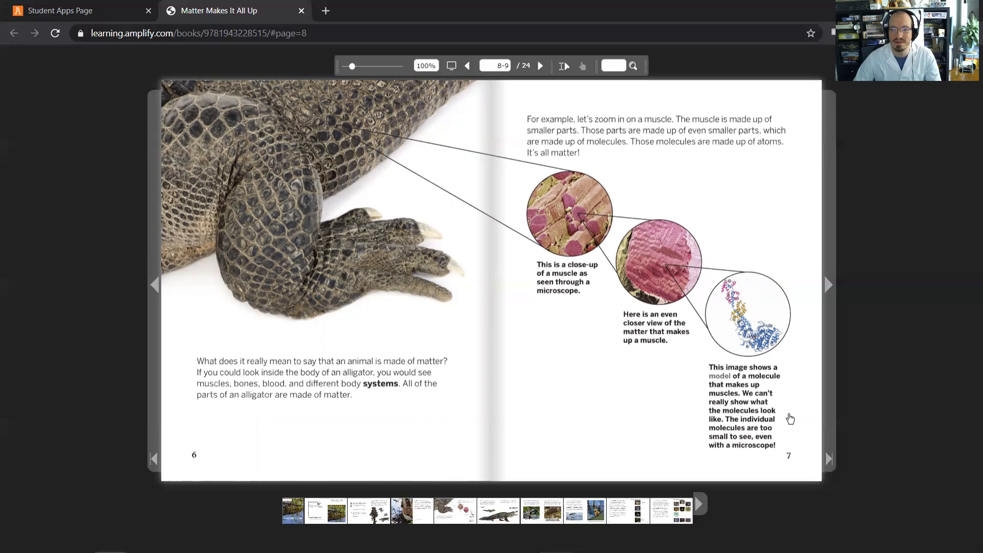
pyautogui.moveTo(923, 429)
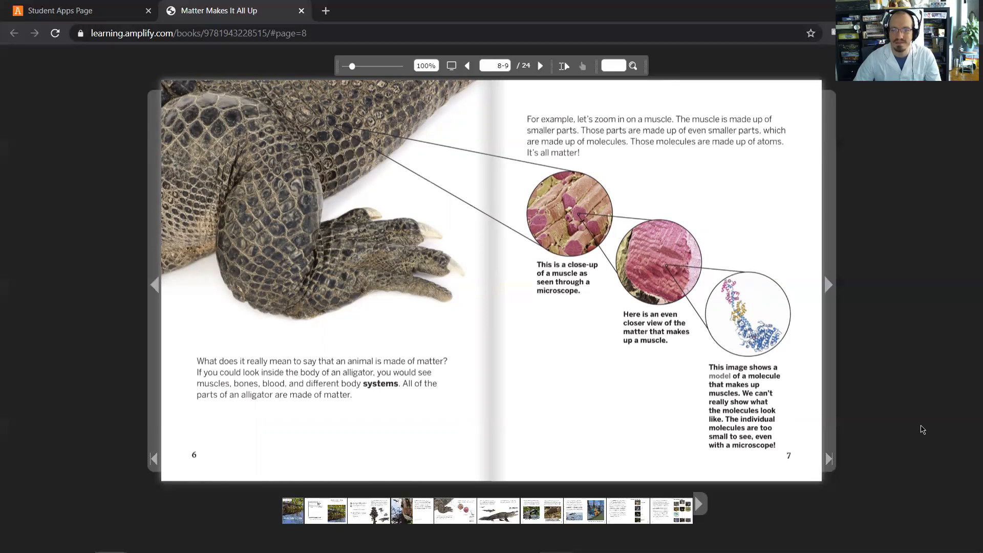
pyautogui.moveTo(906, 404)
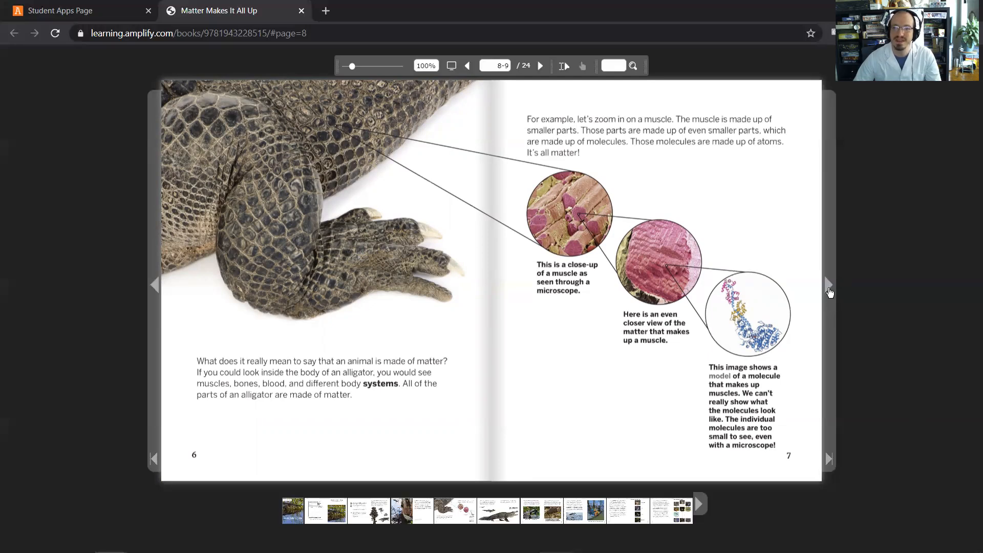
pyautogui.moveTo(828, 282)
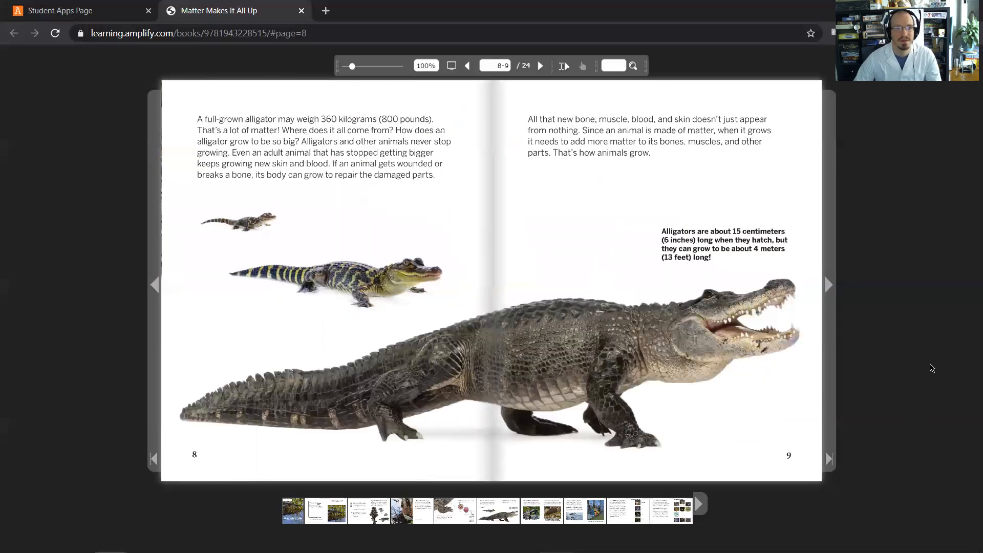
# Step: Turn to pages 8–9 on alligators growing from hatchlings to four-meter adults
pyautogui.click(540, 66)
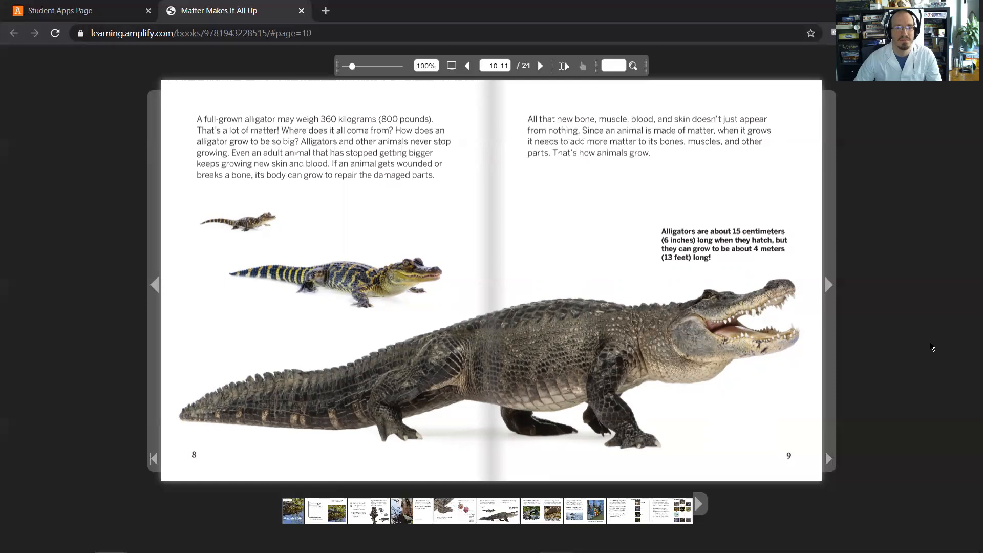
pyautogui.moveTo(927, 342)
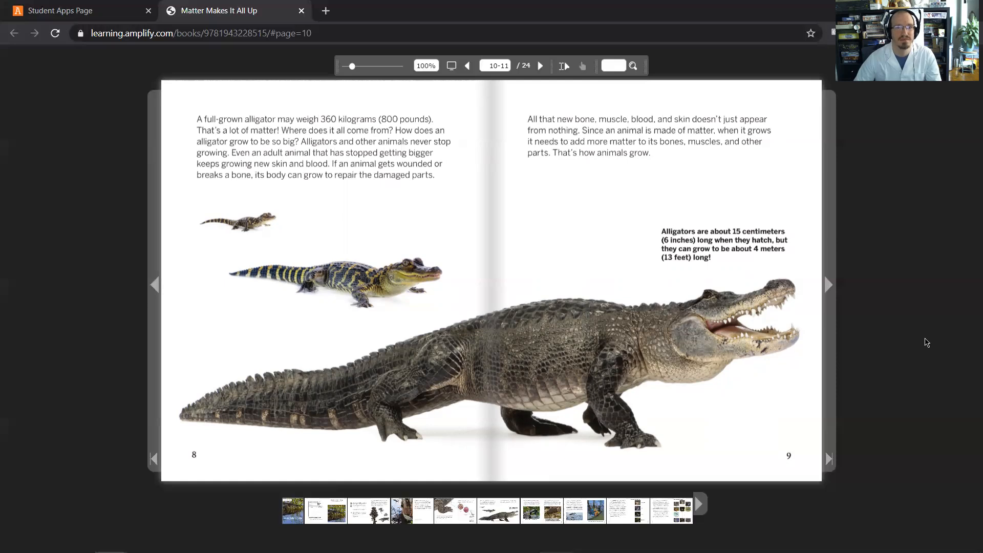
pyautogui.moveTo(889, 282)
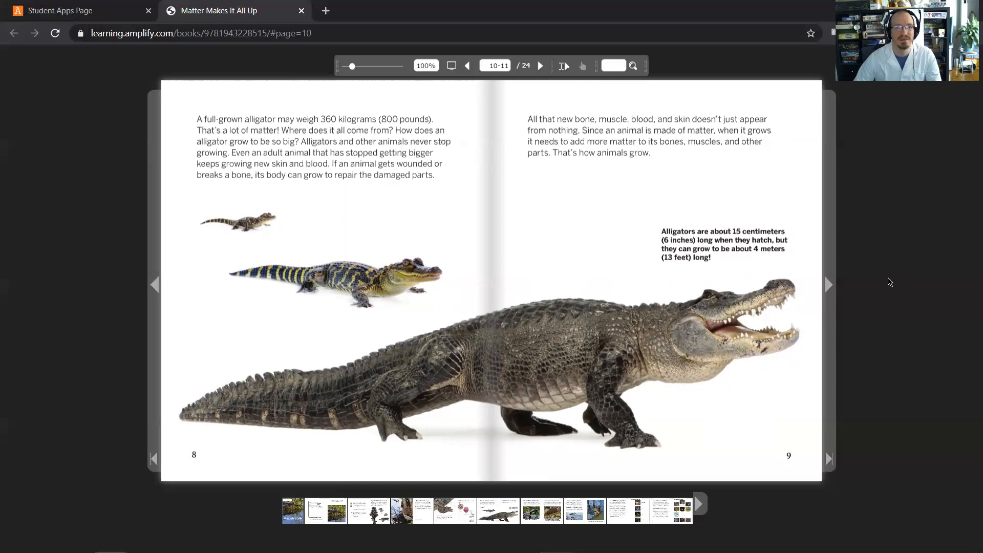
pyautogui.moveTo(886, 275)
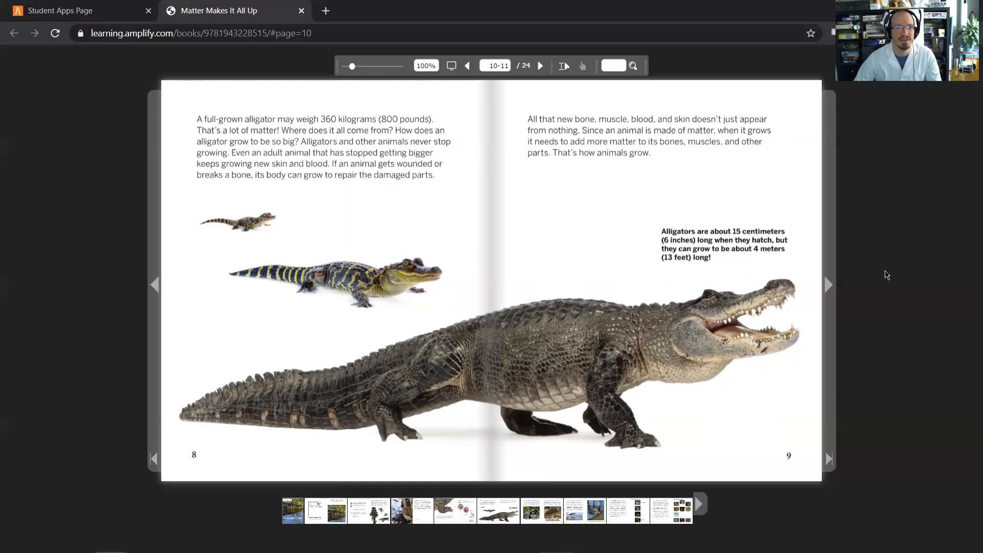
pyautogui.moveTo(892, 277)
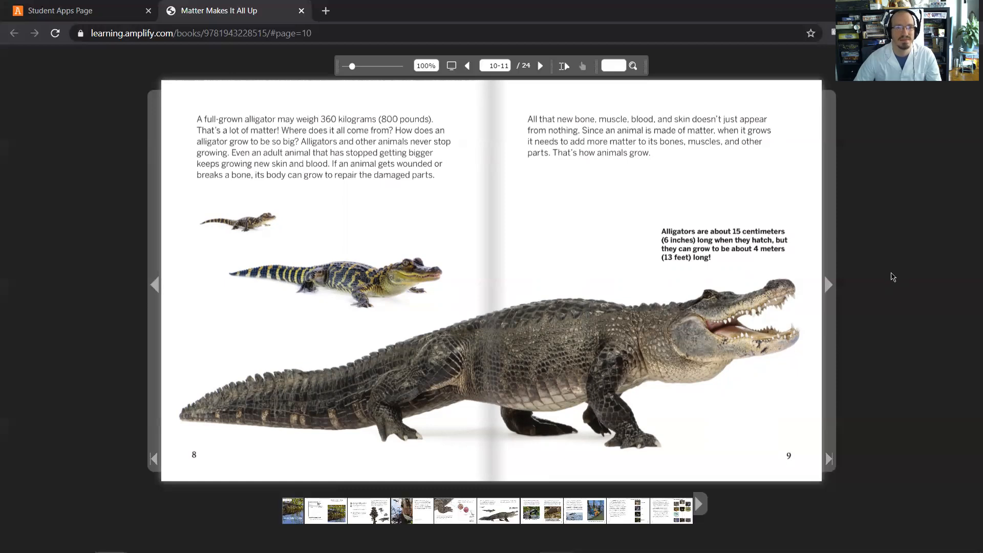
pyautogui.moveTo(898, 282)
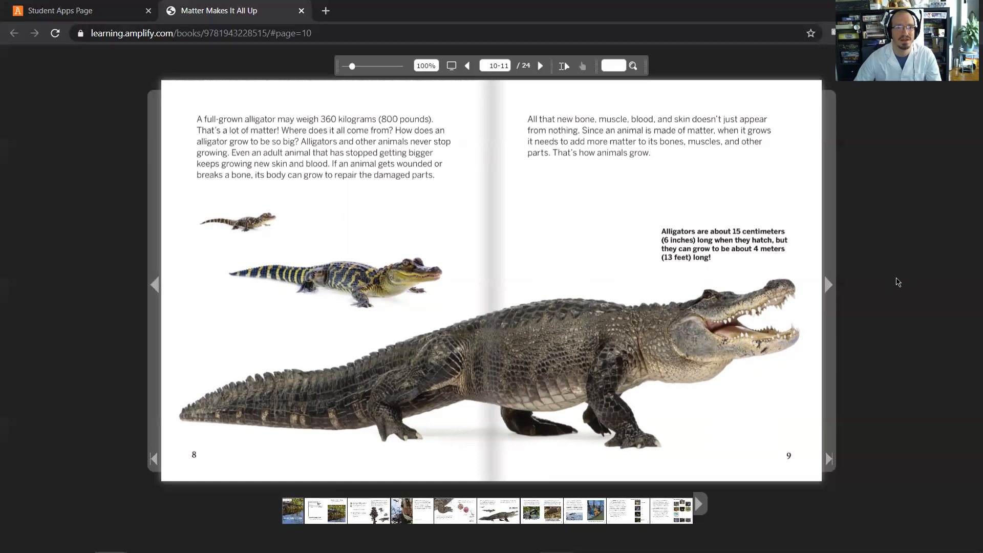
pyautogui.moveTo(916, 311)
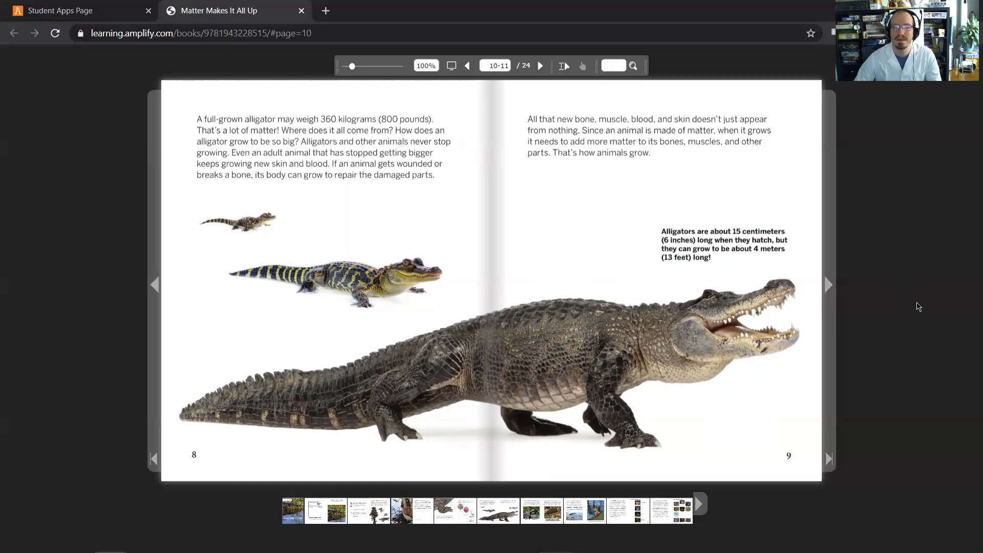
pyautogui.moveTo(921, 301)
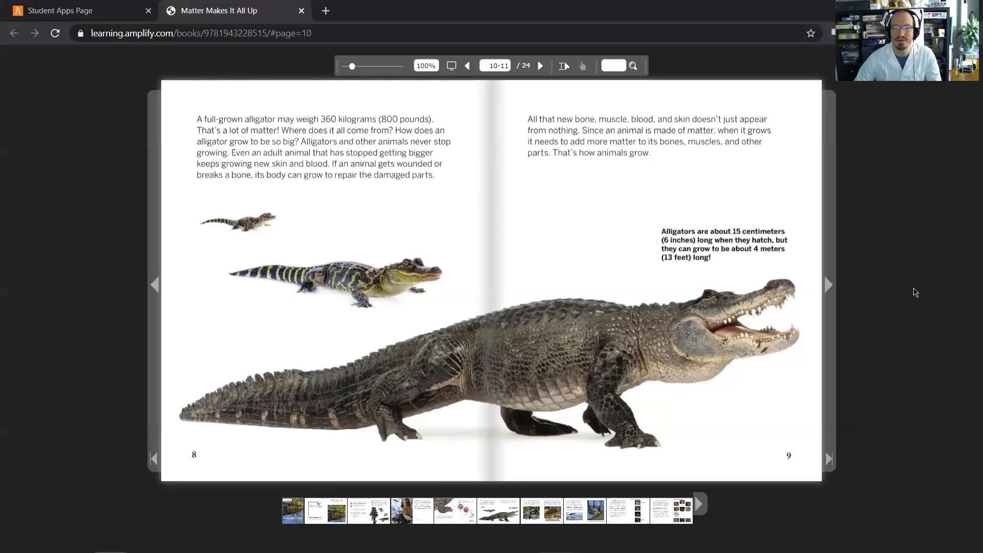
pyautogui.moveTo(900, 280)
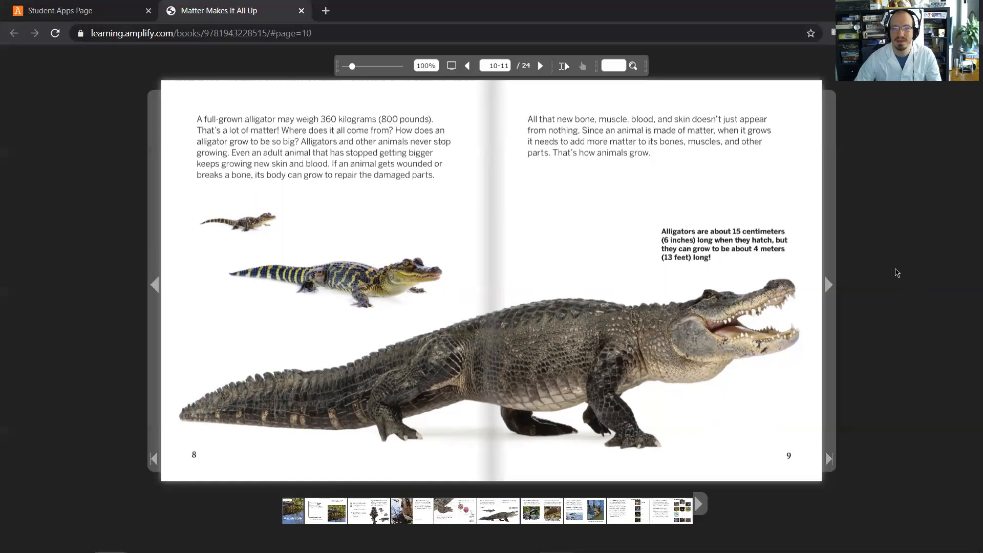
pyautogui.moveTo(779, 224)
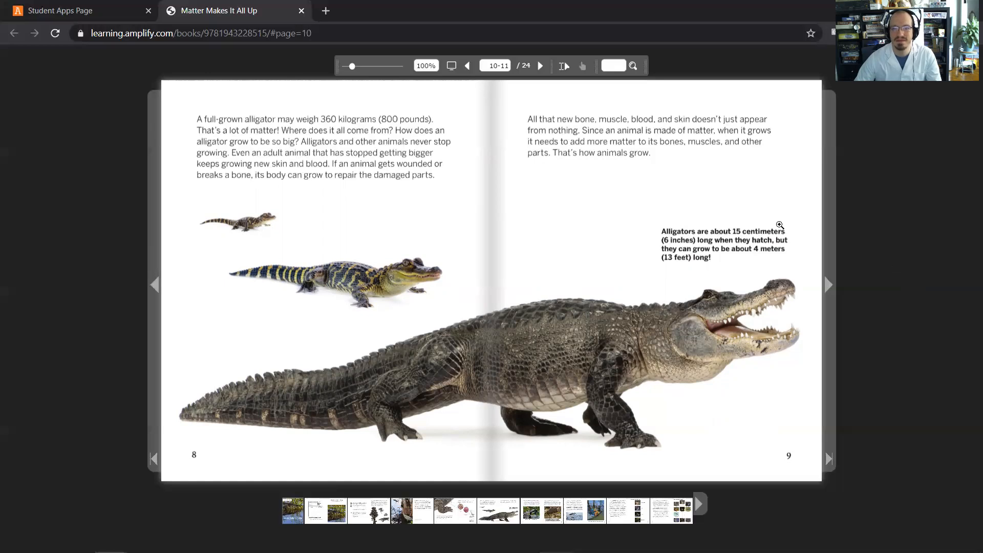
pyautogui.moveTo(826, 283)
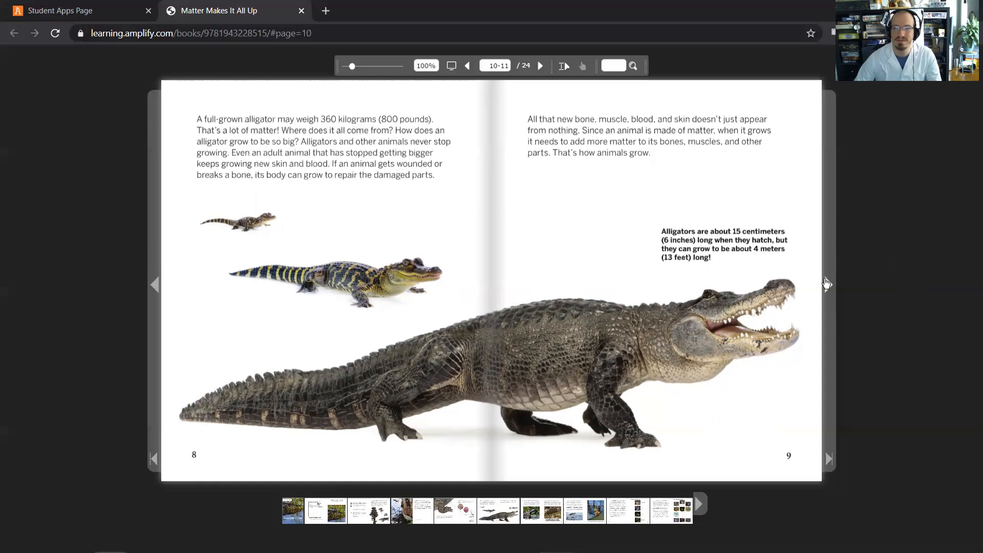
pyautogui.moveTo(828, 292)
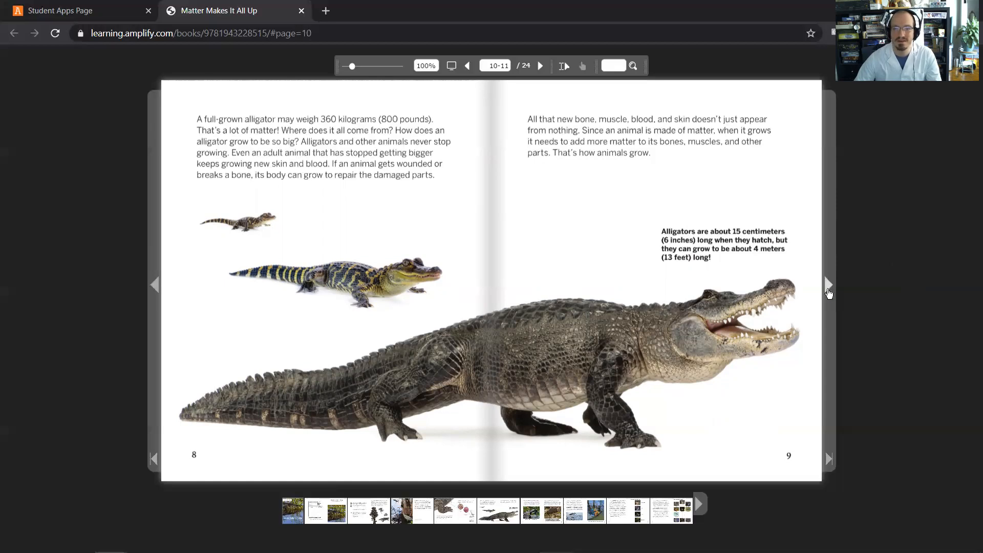
# Step: Turn to pages 10–11 on growth matter from food, with alligator droppings pictured
pyautogui.click(828, 285)
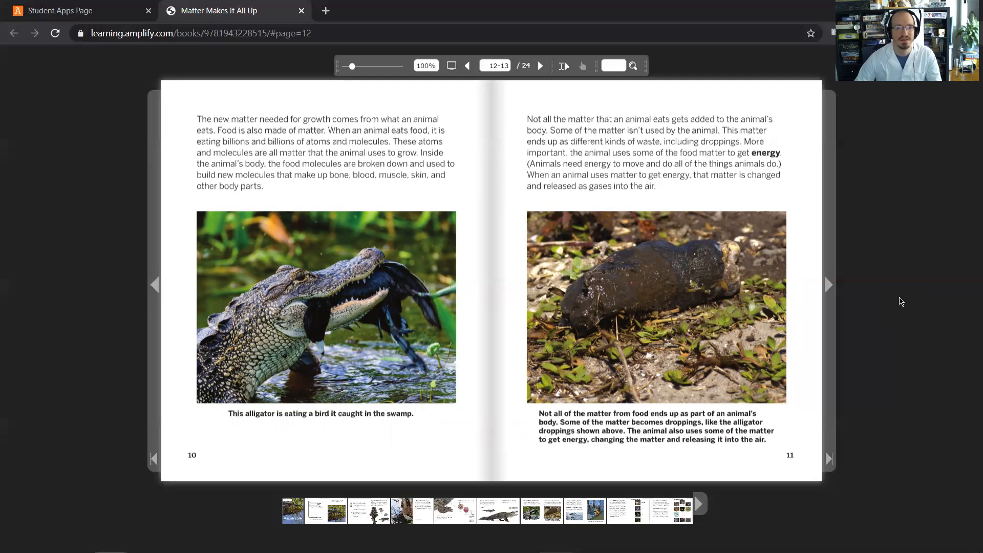
pyautogui.moveTo(417, 427)
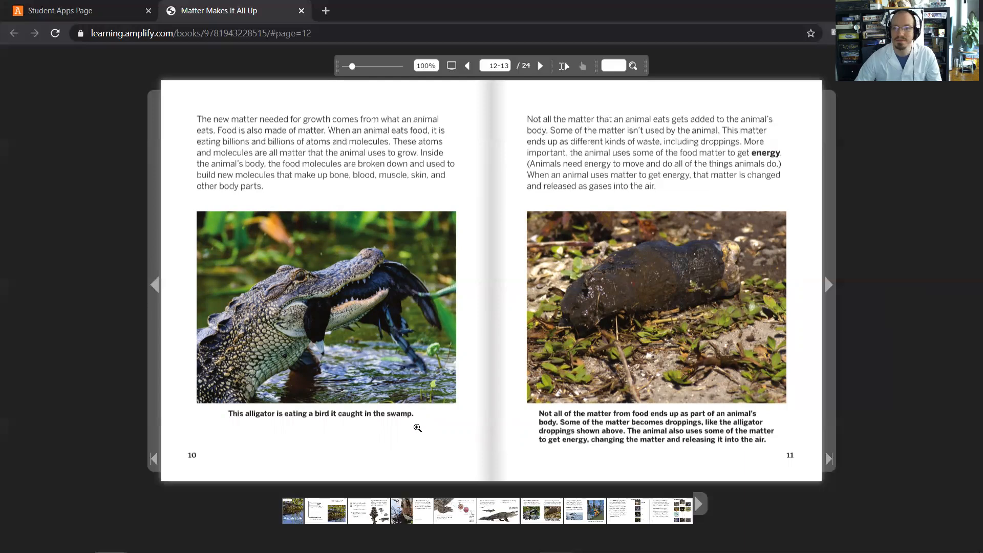
pyautogui.moveTo(874, 379)
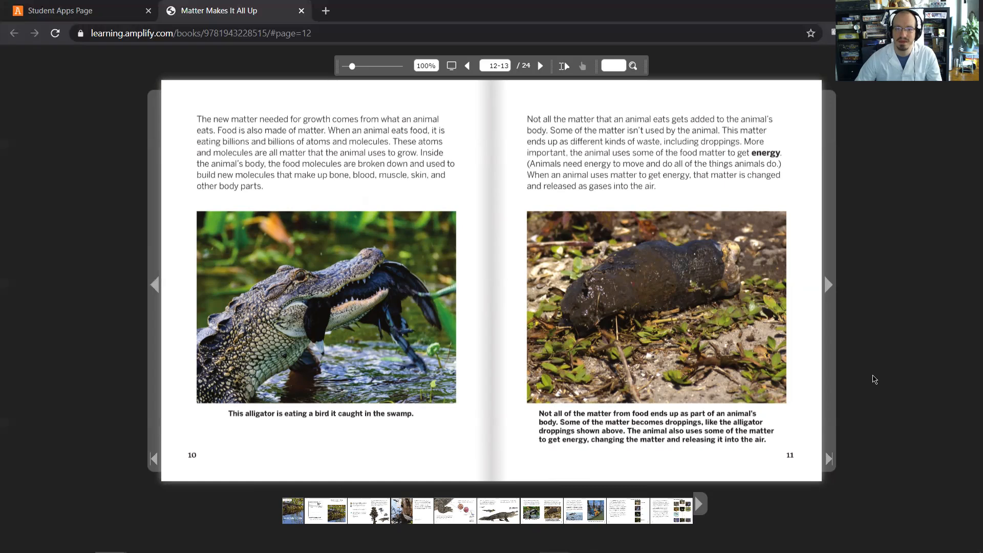
pyautogui.moveTo(771, 420)
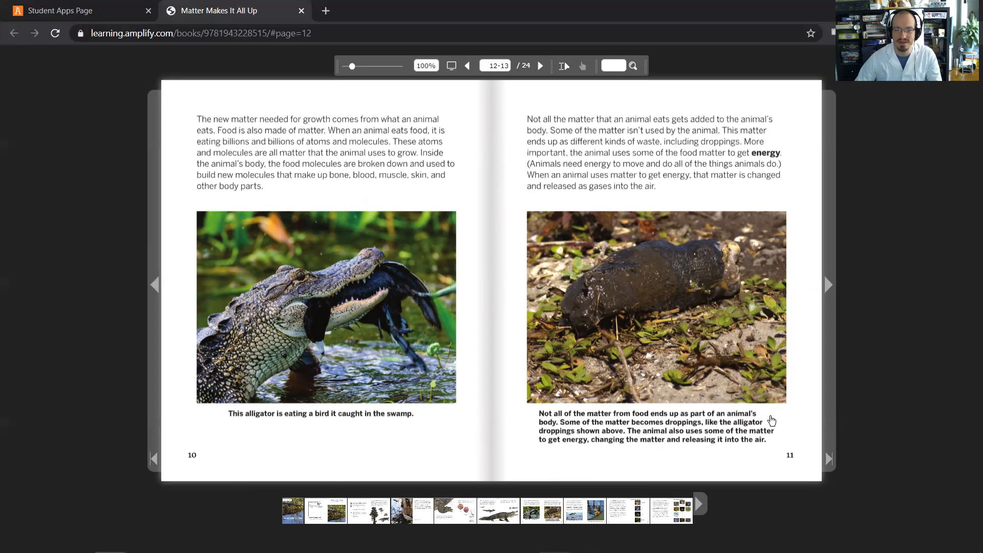
pyautogui.moveTo(765, 432)
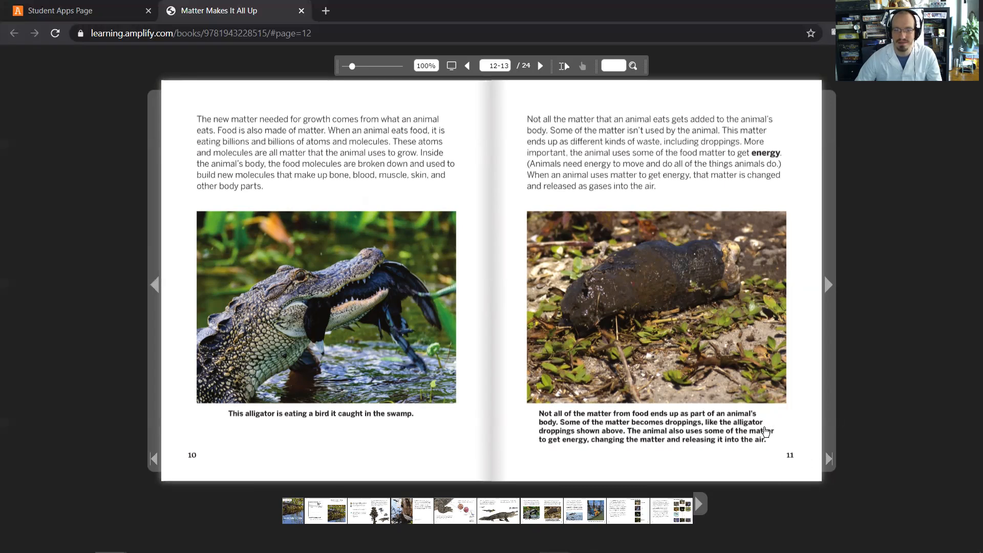
pyautogui.moveTo(684, 421)
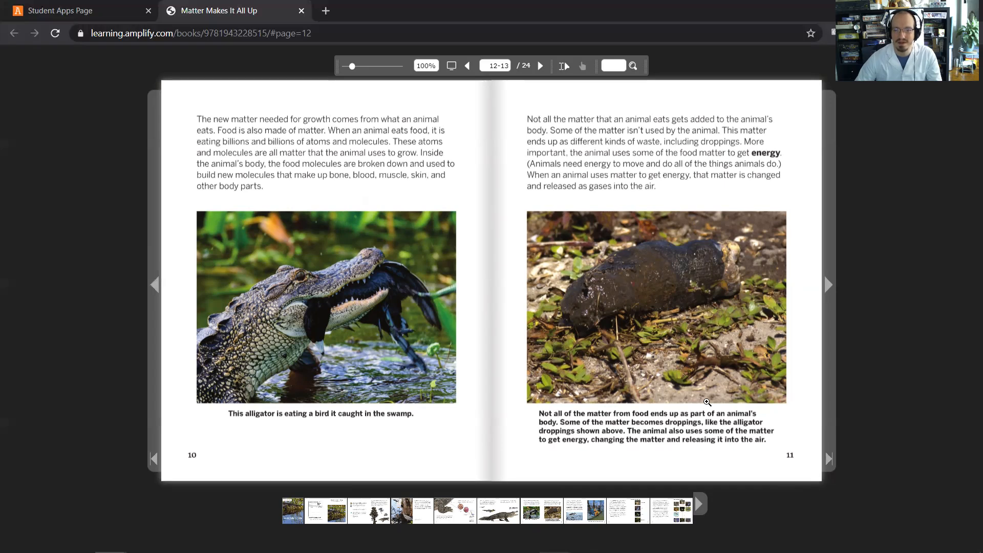
pyautogui.moveTo(834, 334)
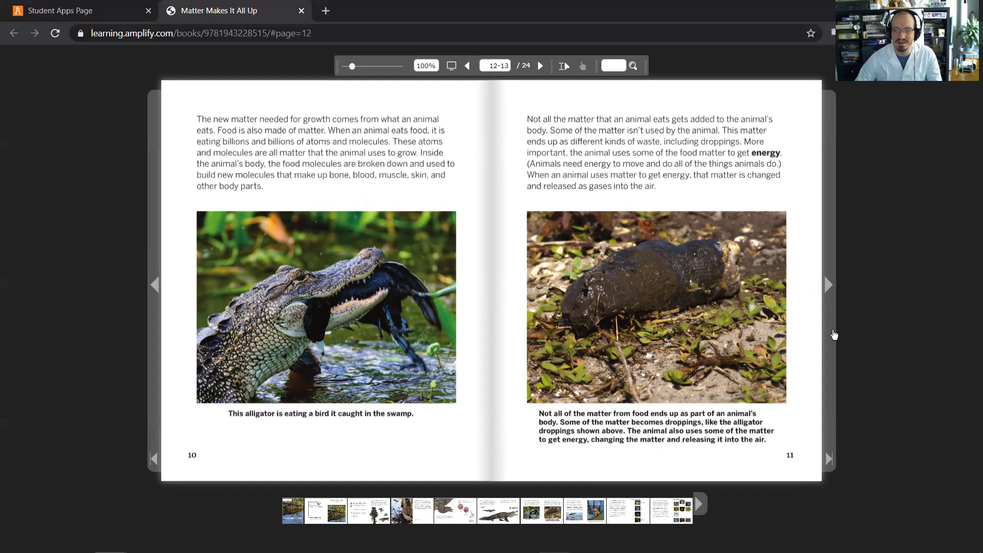
pyautogui.moveTo(830, 290)
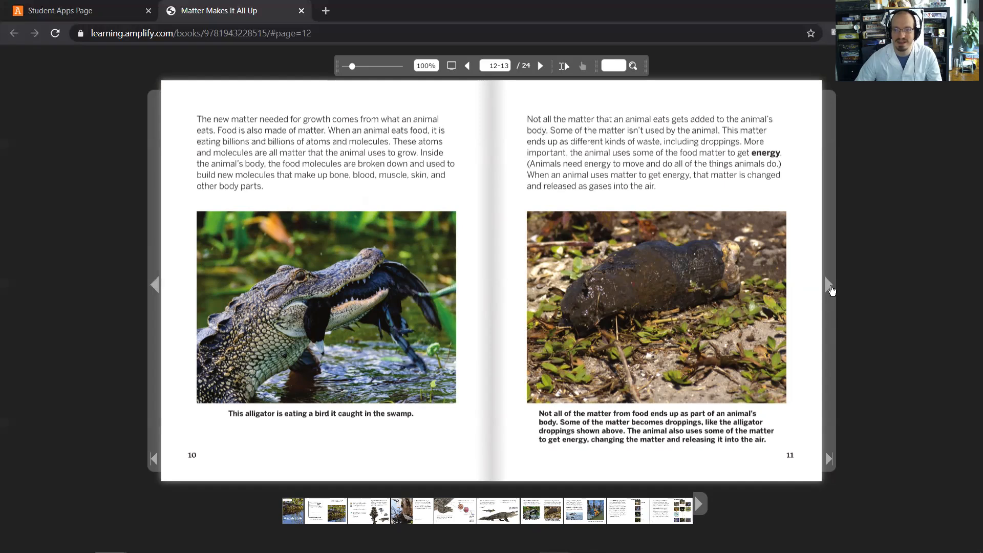
pyautogui.moveTo(840, 330)
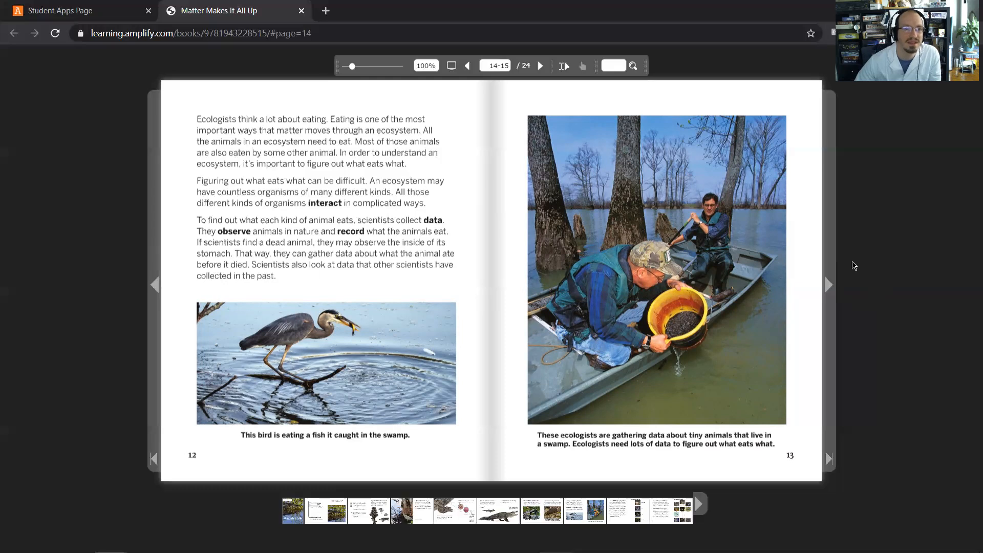
pyautogui.moveTo(852, 252)
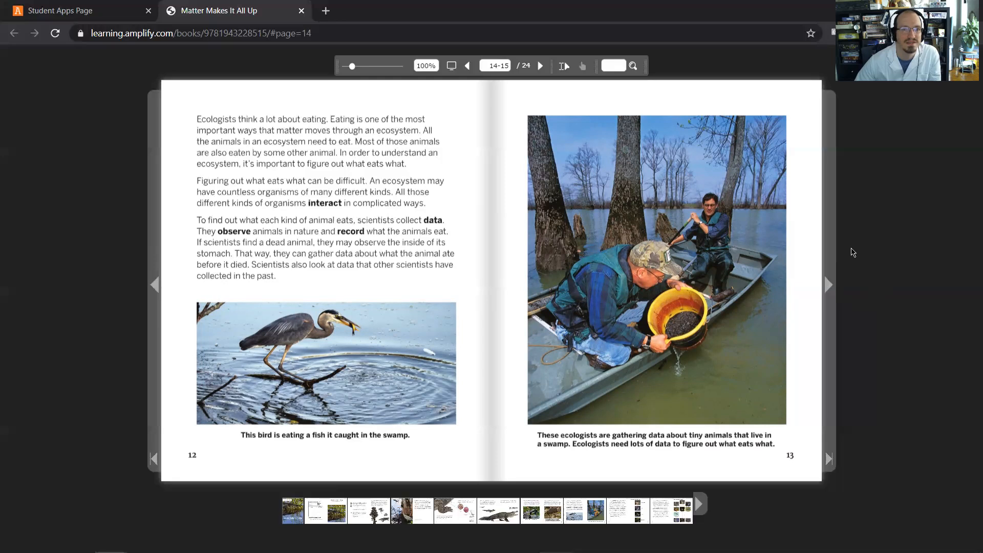
pyautogui.moveTo(856, 250)
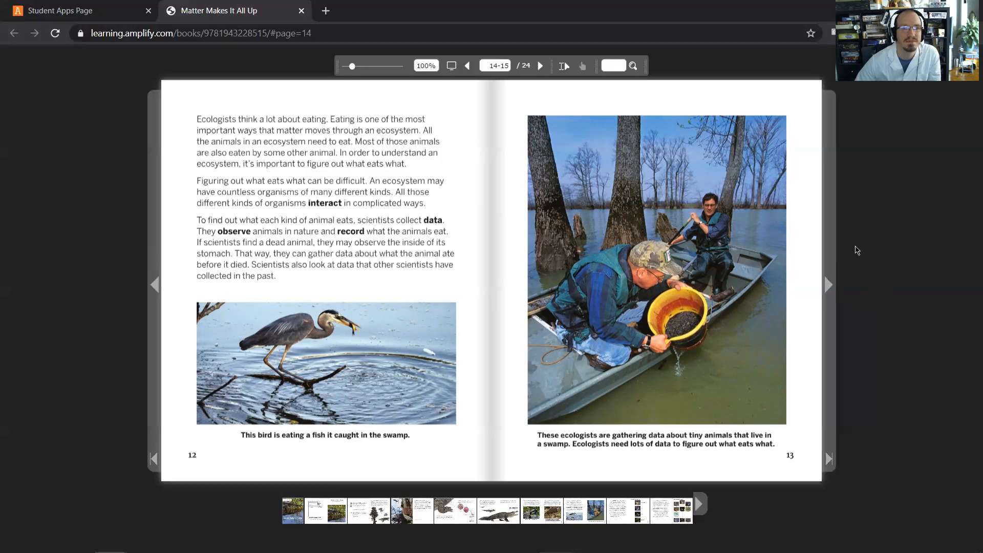
pyautogui.moveTo(867, 255)
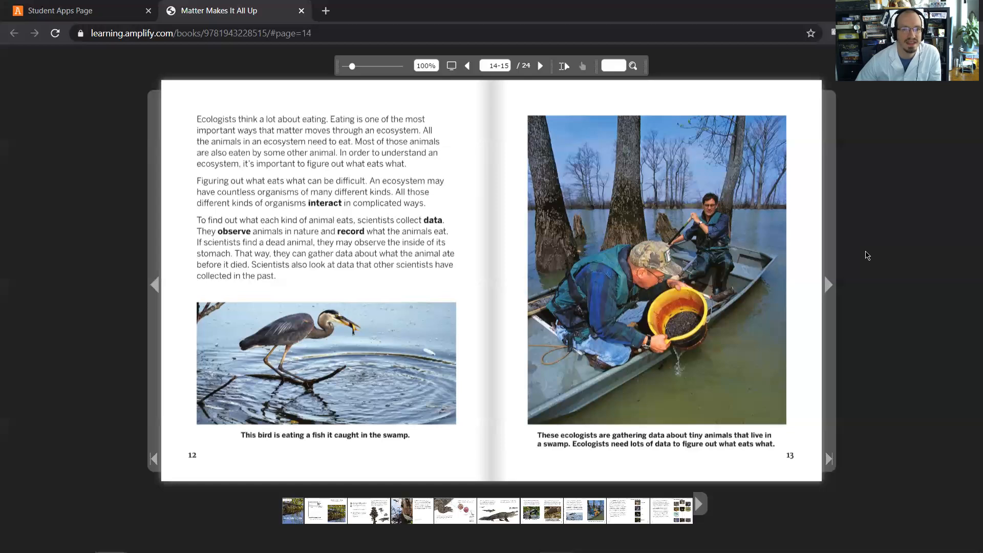
pyautogui.moveTo(863, 256)
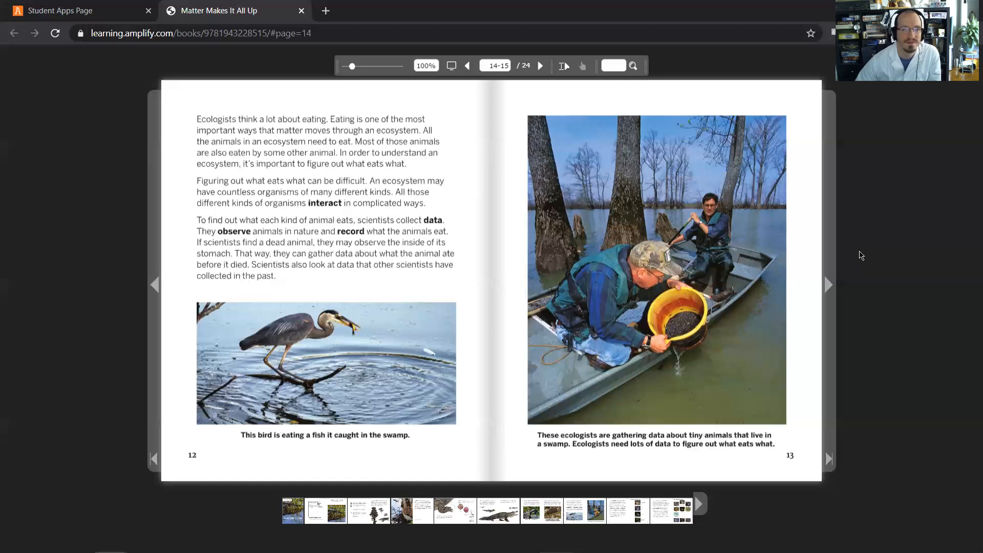
pyautogui.moveTo(832, 267)
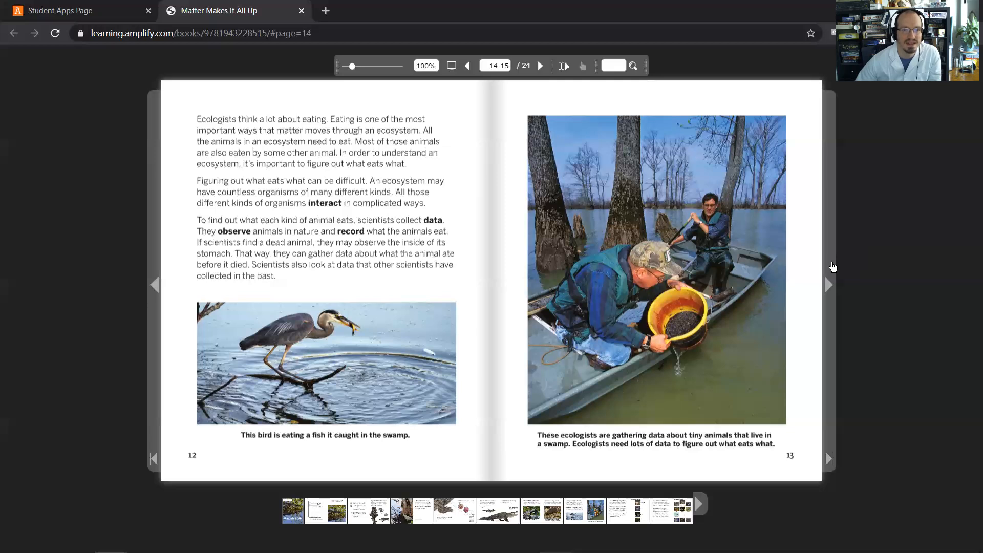
pyautogui.moveTo(570, 308)
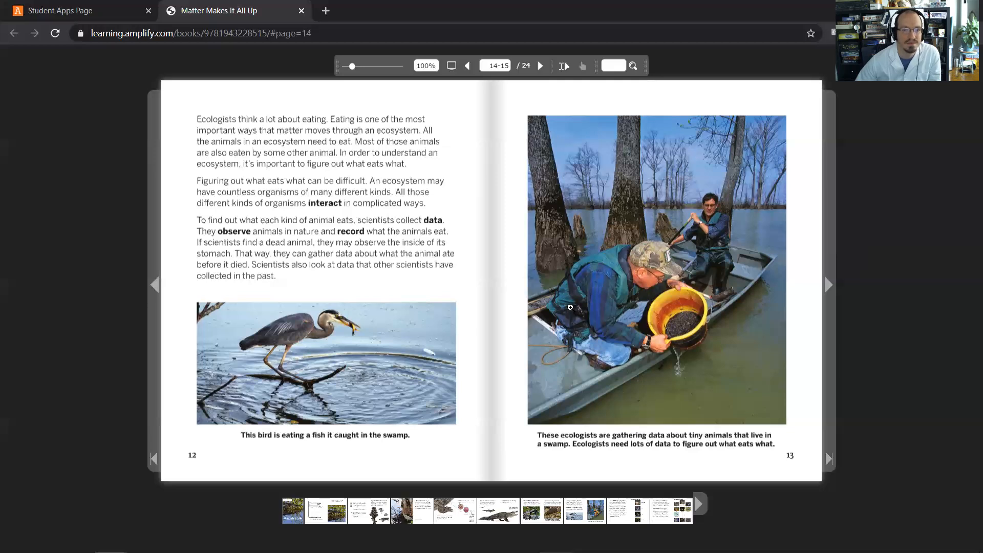
pyautogui.moveTo(352, 425)
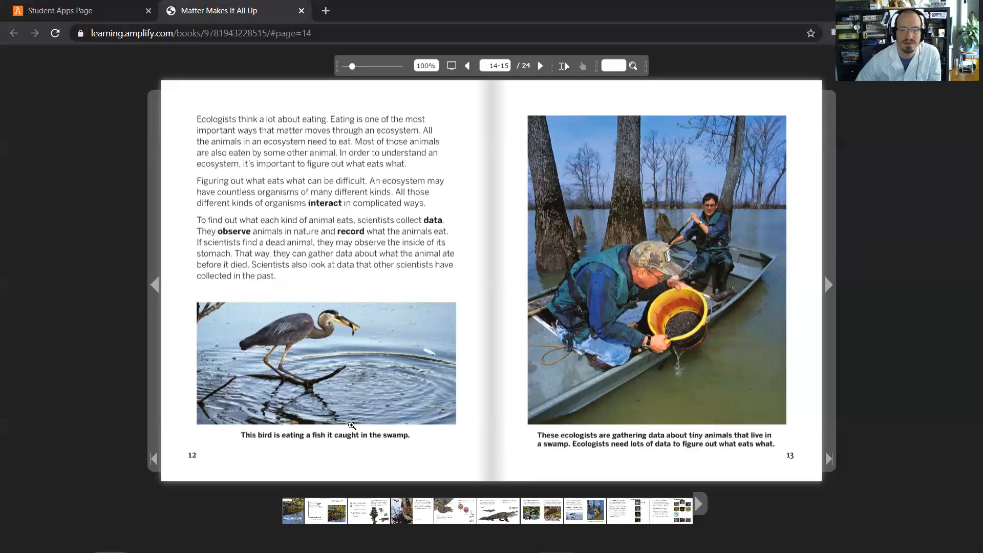
pyautogui.moveTo(660, 464)
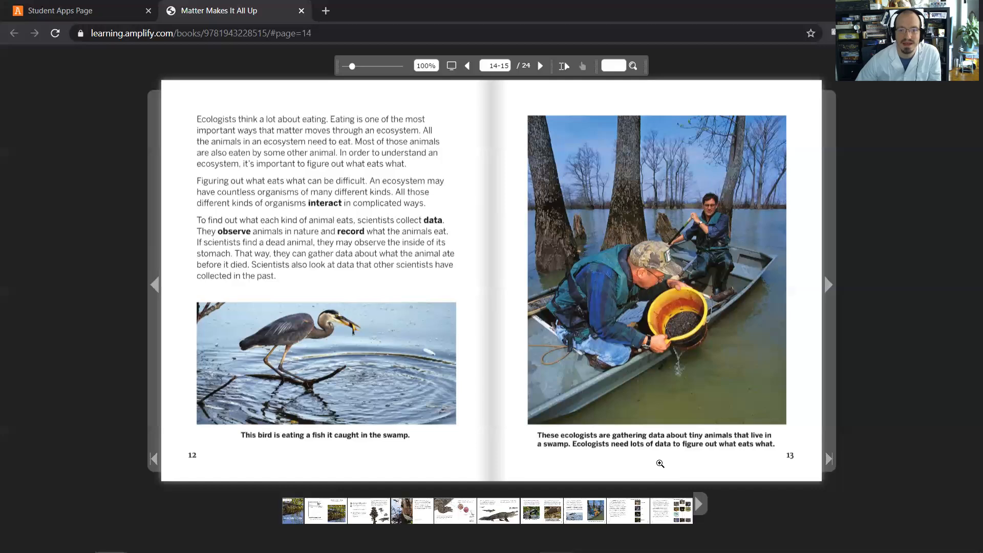
pyautogui.moveTo(689, 461)
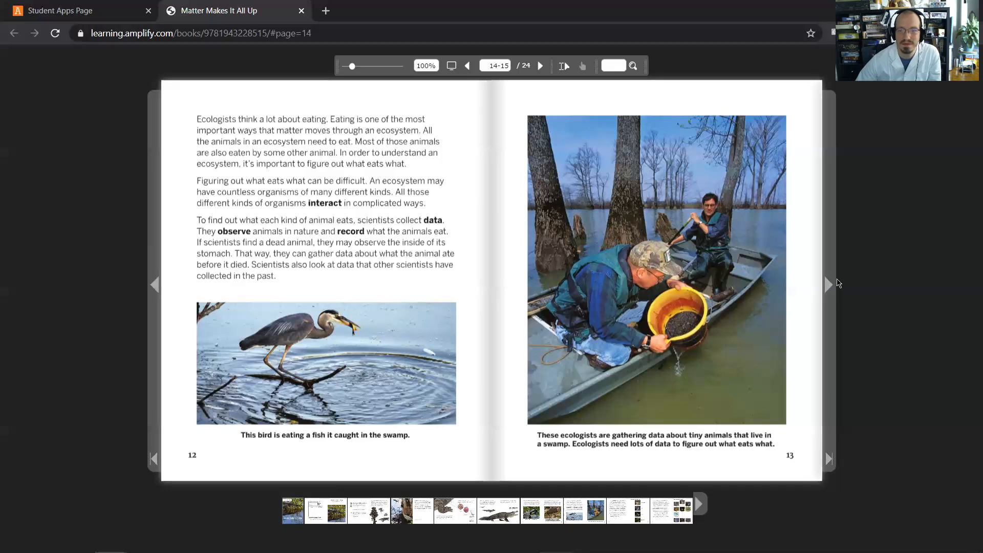
pyautogui.moveTo(834, 286)
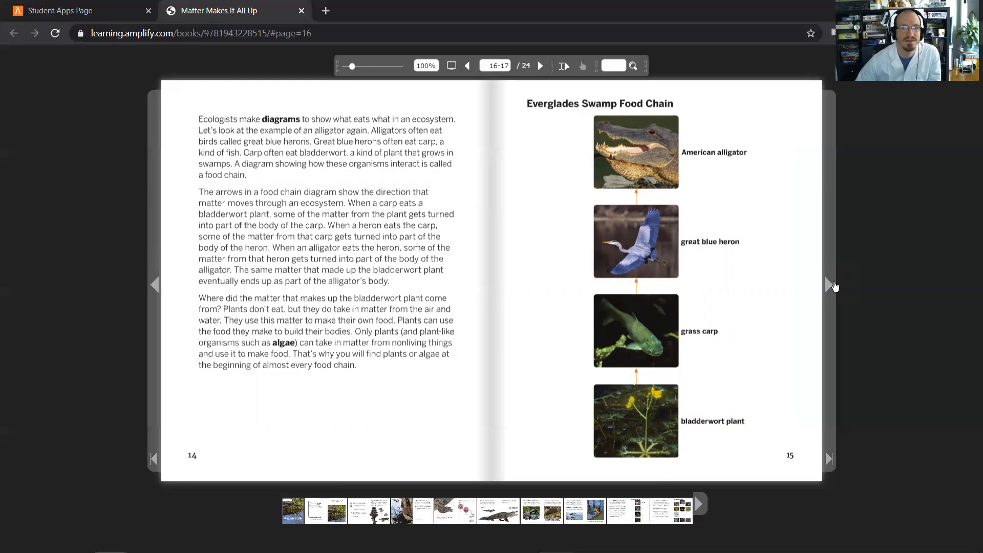
pyautogui.moveTo(795, 304)
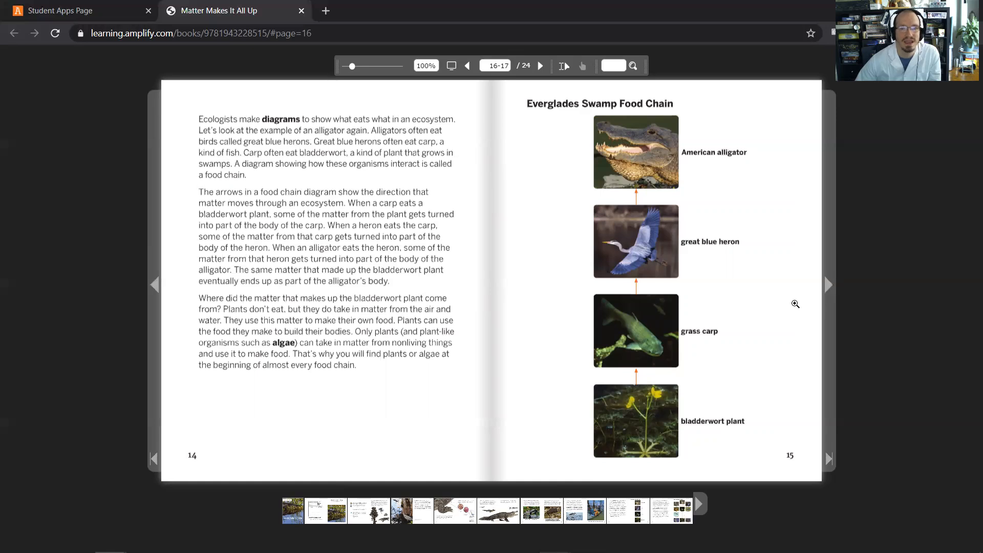
pyautogui.moveTo(677, 369)
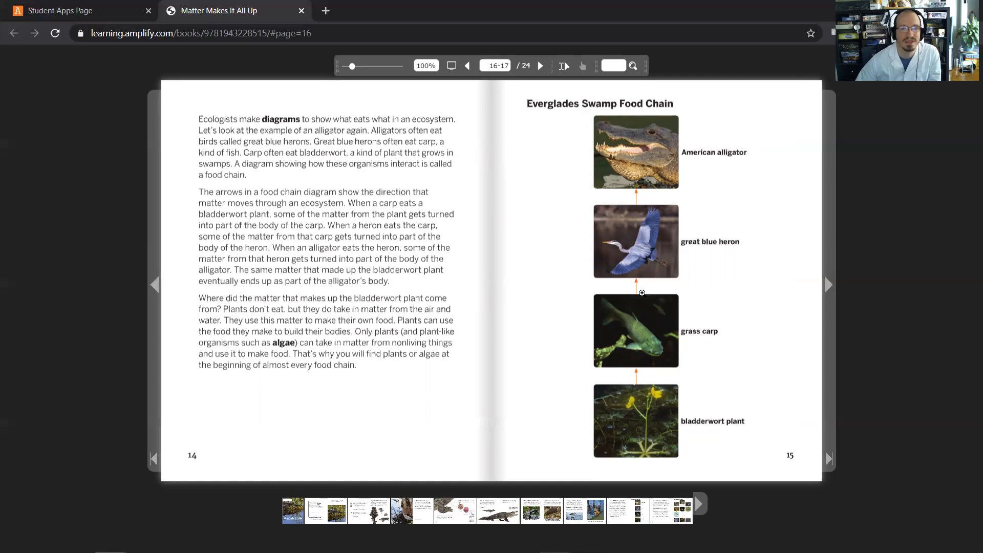
pyautogui.moveTo(643, 206)
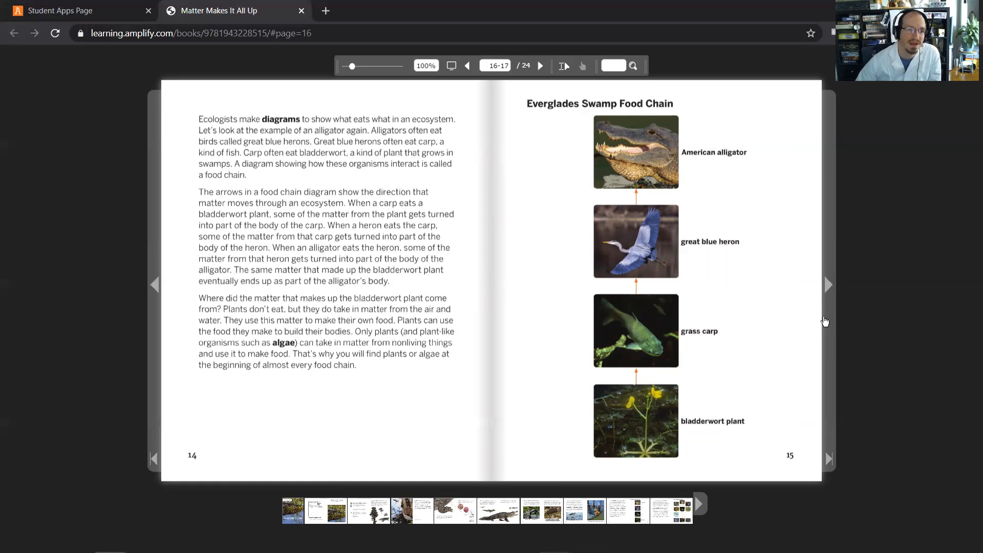
pyautogui.moveTo(813, 310)
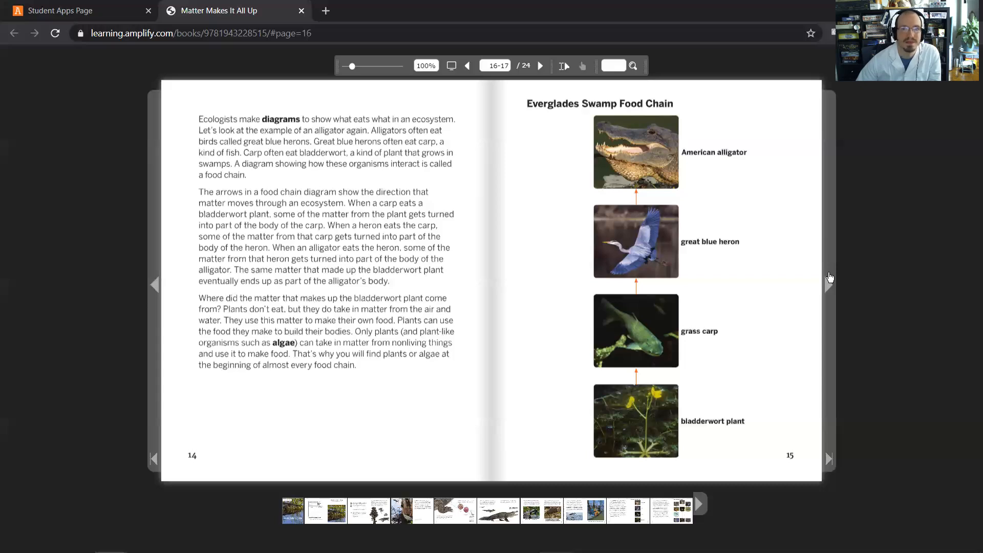
# Step: Turn past the food chain pages to the Everglades Swamp Food Web, pages 16–17
pyautogui.click(540, 65)
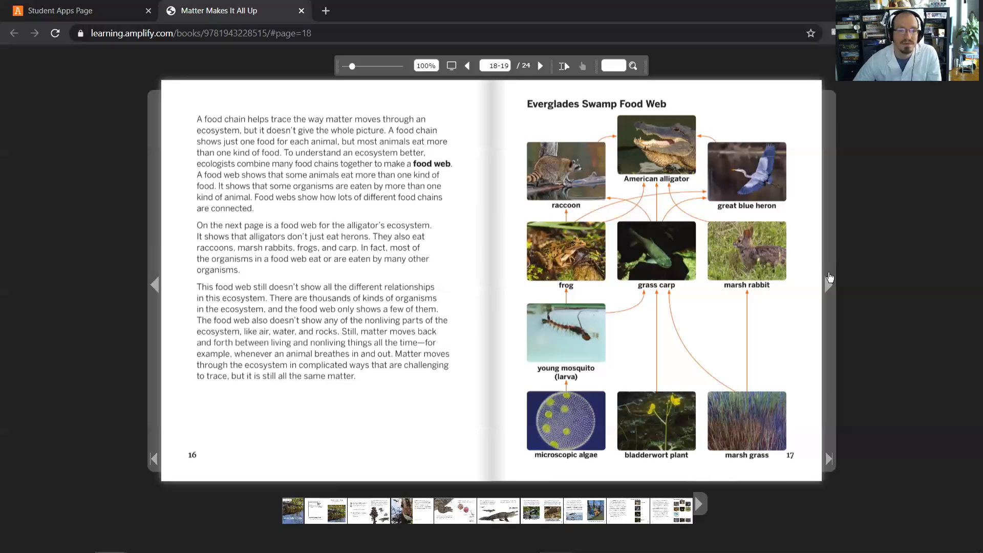
pyautogui.moveTo(865, 286)
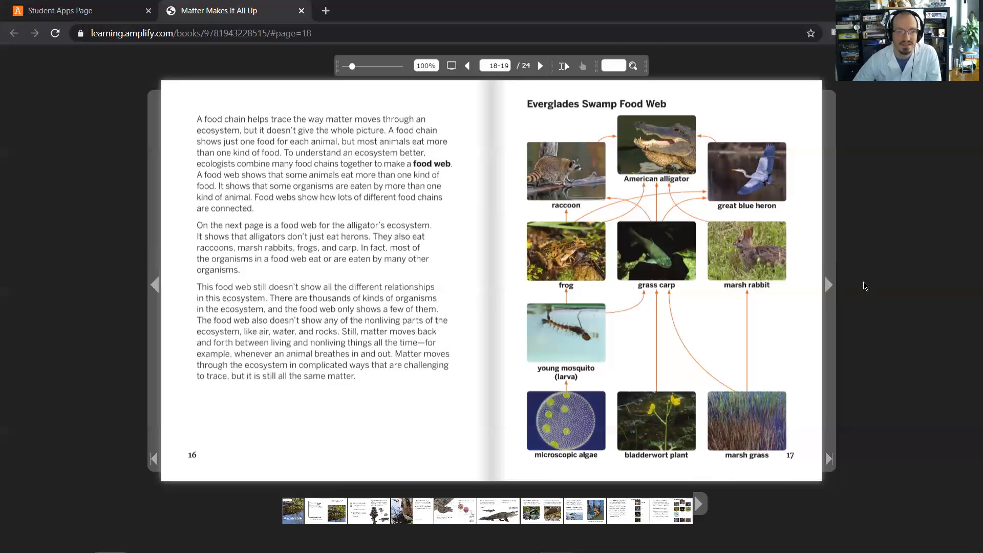
pyautogui.moveTo(861, 282)
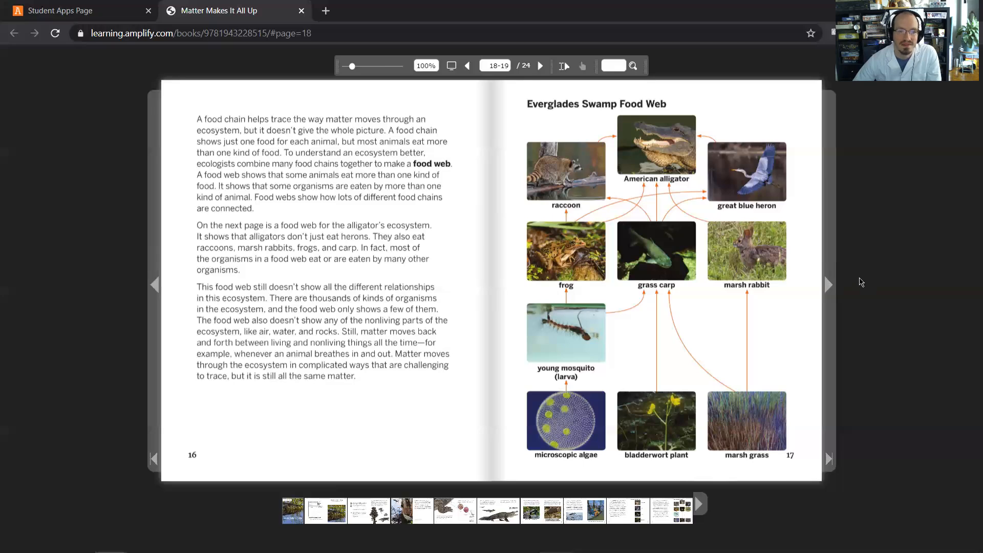
pyautogui.moveTo(840, 284)
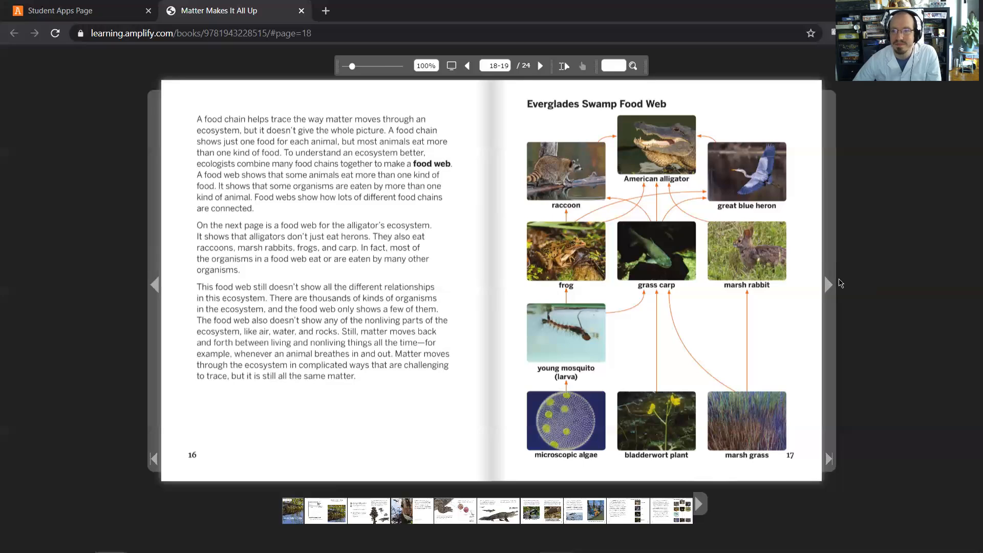
pyautogui.moveTo(834, 297)
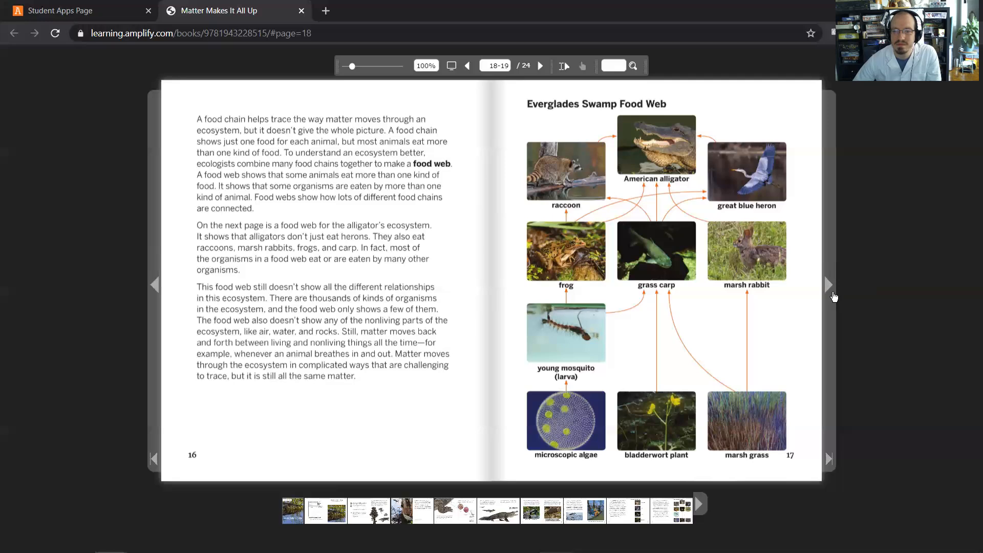
# Step: Turn past the food web to pages 18–19 on matter recycling through the swamp
pyautogui.click(828, 285)
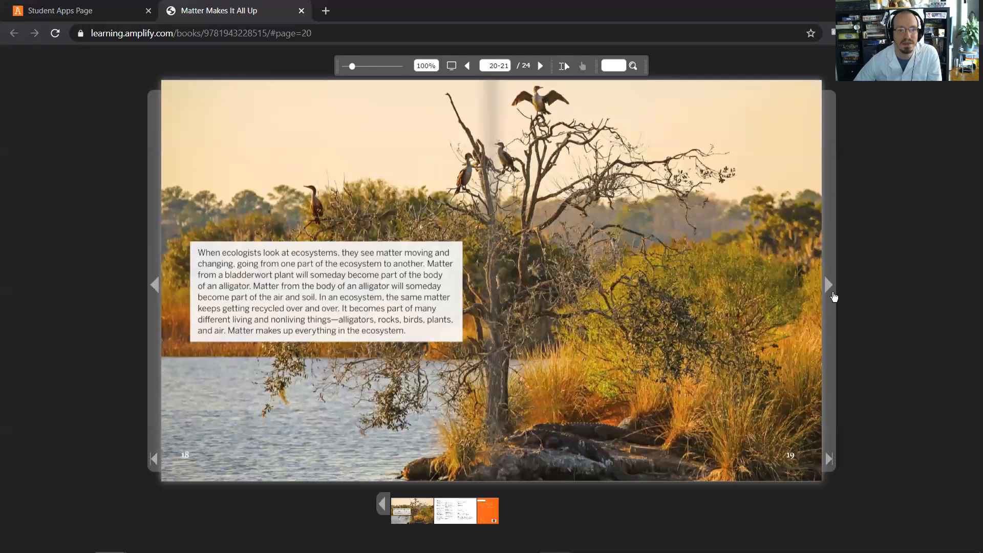
pyautogui.moveTo(831, 286)
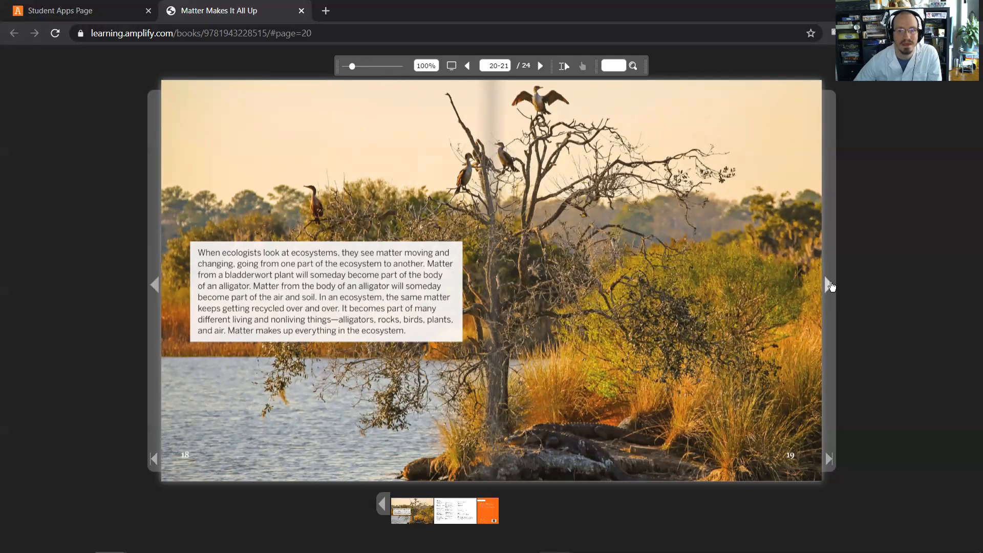
pyautogui.moveTo(823, 284)
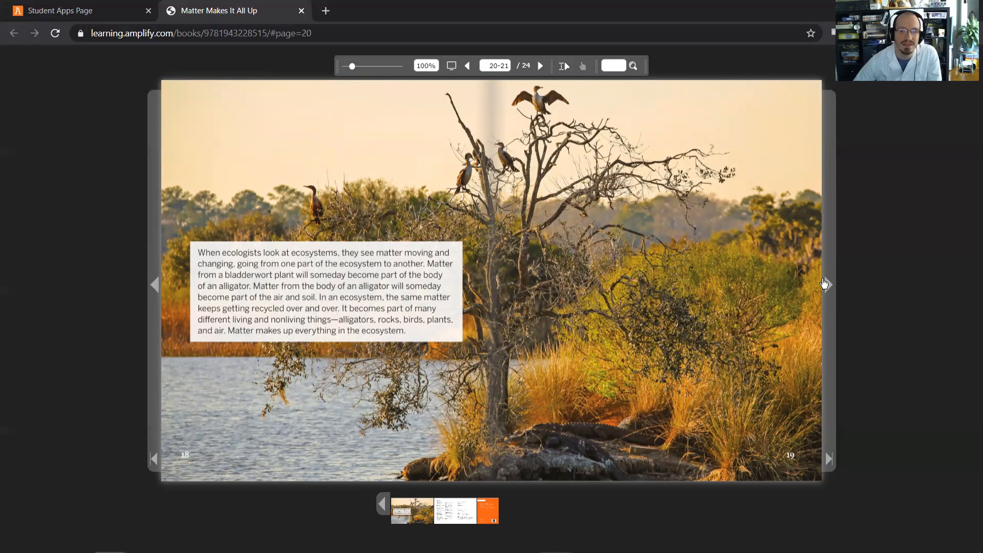
# Step: Flip to the Glossary on page 20, with book credits opposite
pyautogui.click(540, 65)
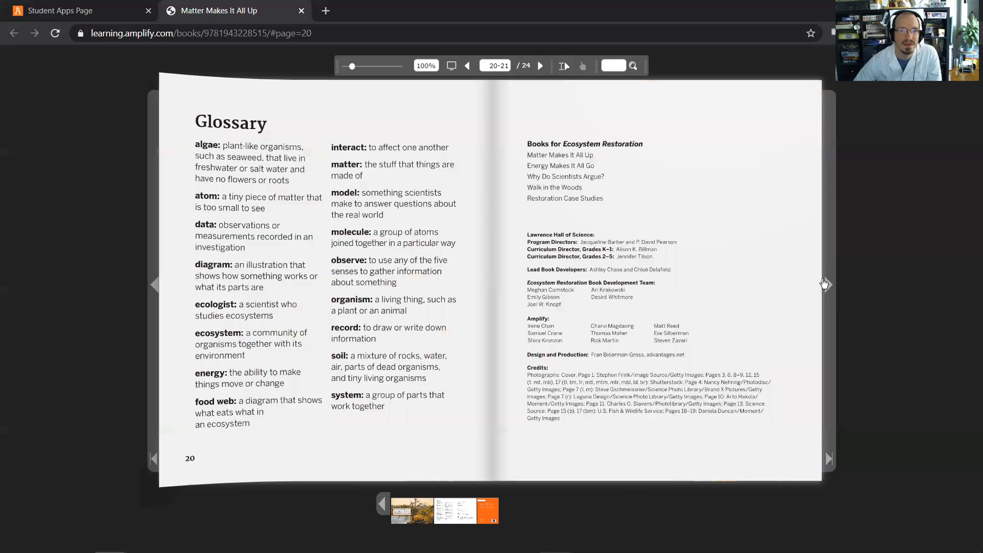
# Step: Page past the Glossary and credits to the orange back cover, page 24 of 24
pyautogui.click(540, 66)
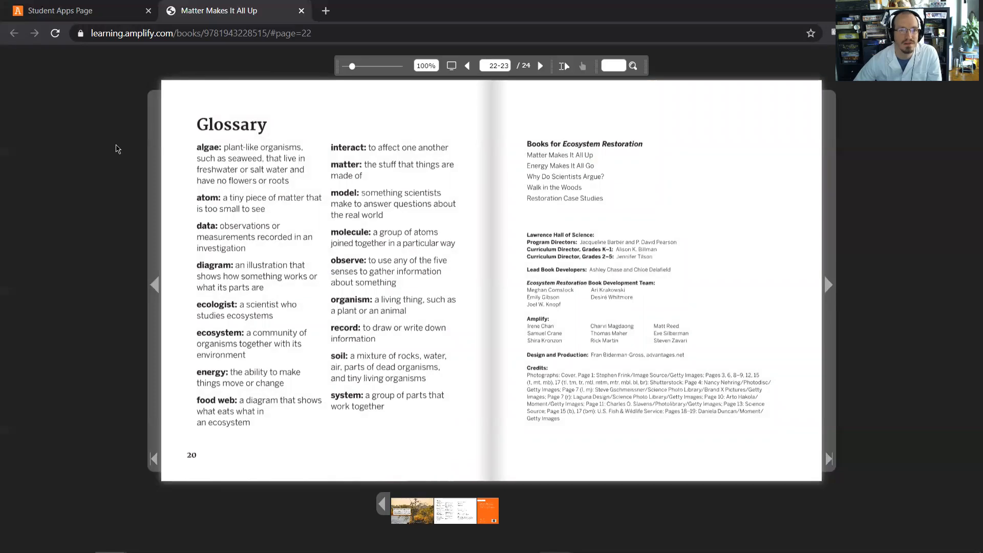
pyautogui.moveTo(112, 158)
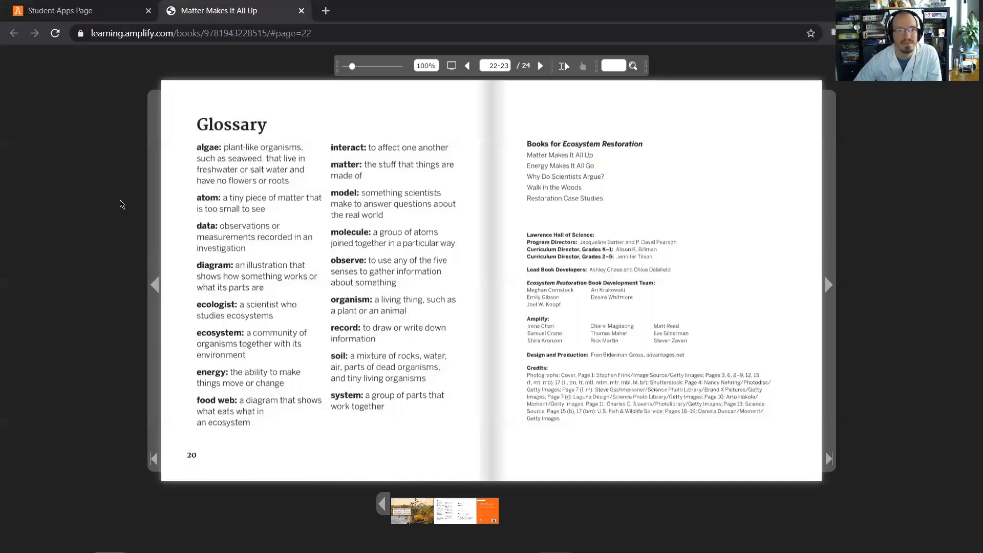
pyautogui.moveTo(118, 251)
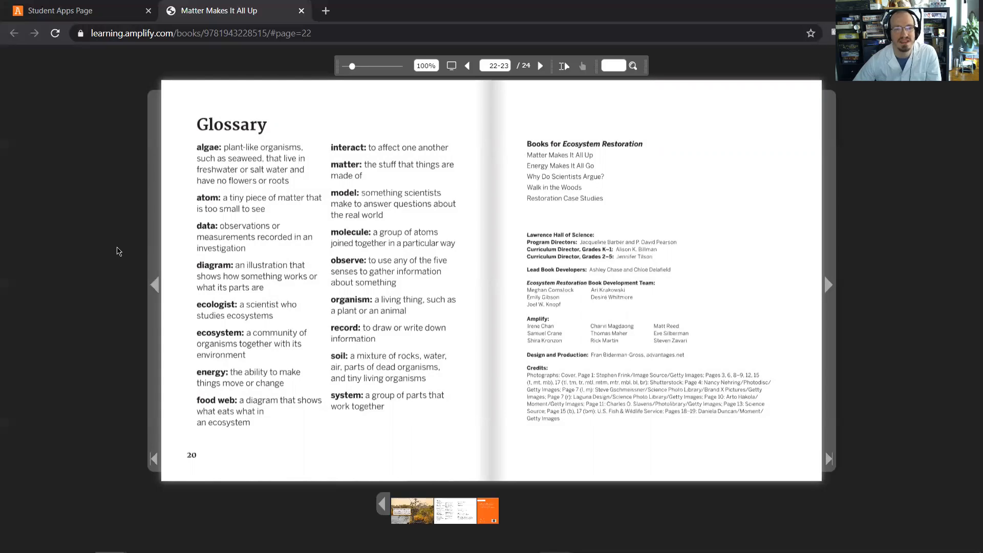
pyautogui.moveTo(125, 267)
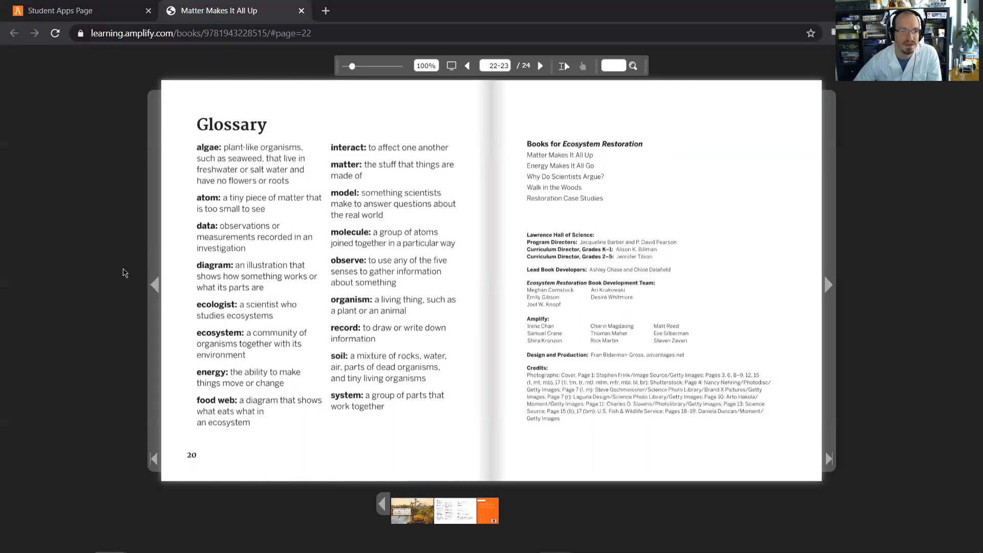
pyautogui.moveTo(117, 303)
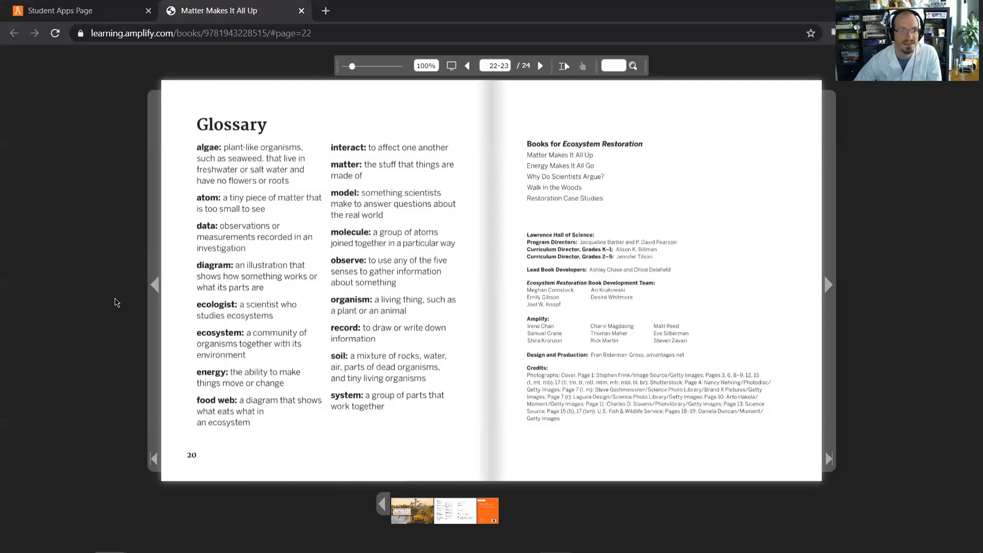
pyautogui.moveTo(117, 352)
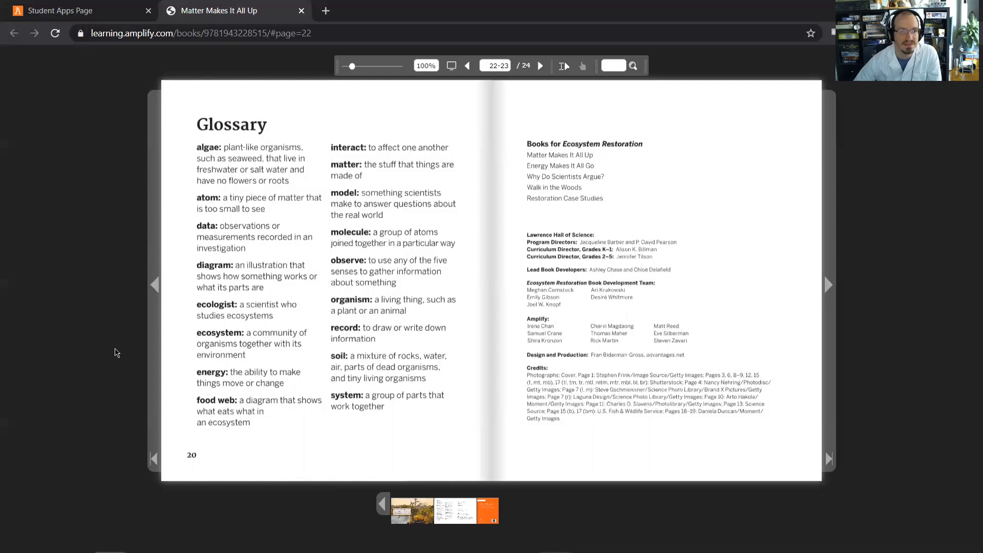
pyautogui.moveTo(112, 352)
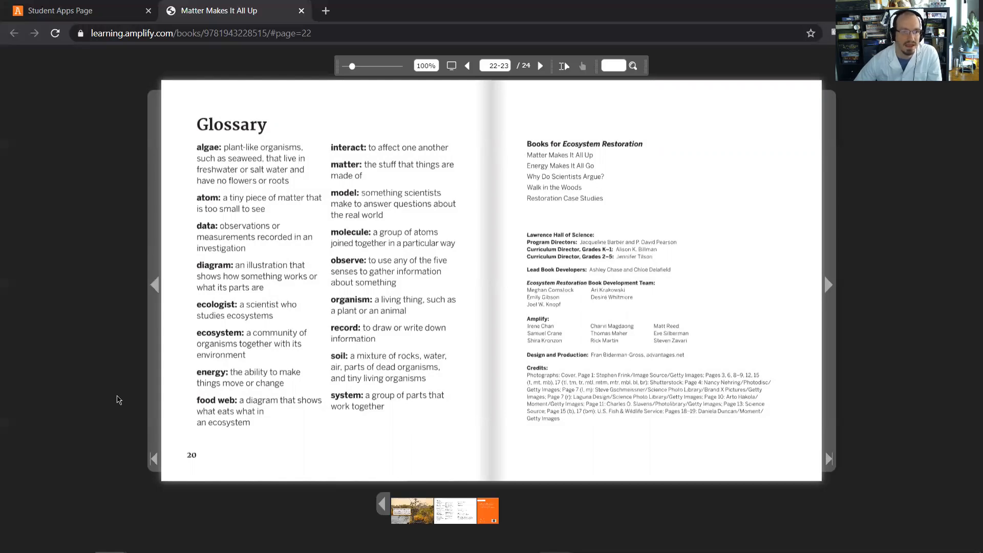
pyautogui.moveTo(117, 382)
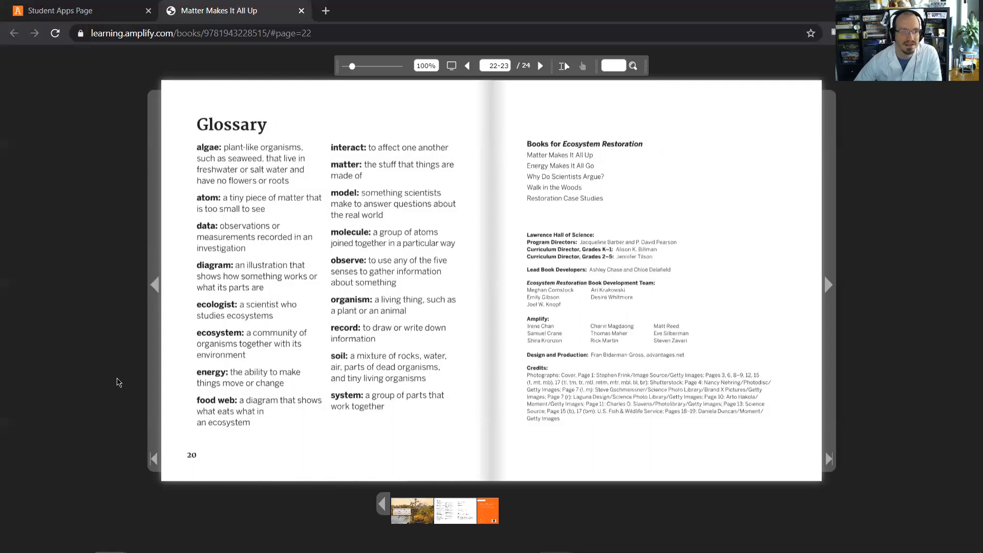
pyautogui.moveTo(117, 412)
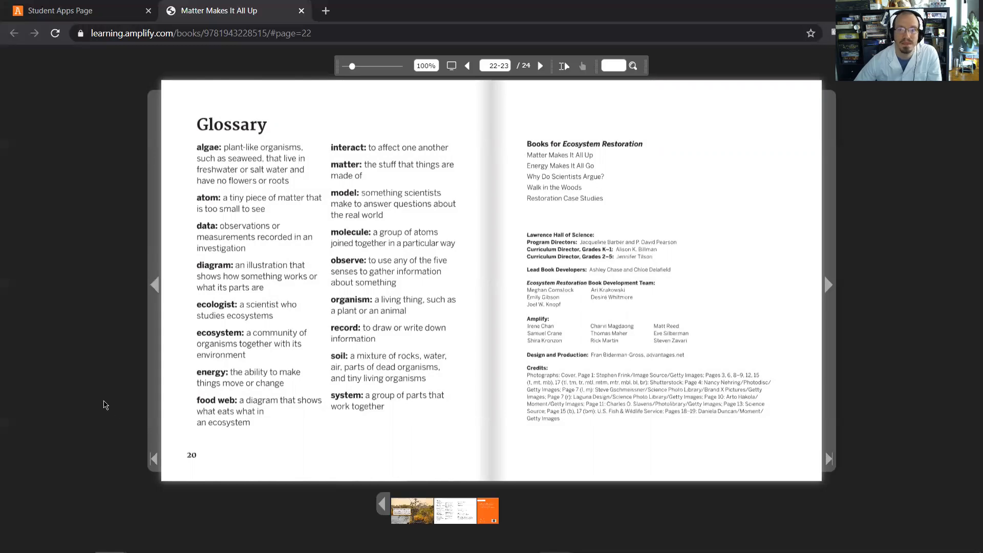
pyautogui.moveTo(123, 154)
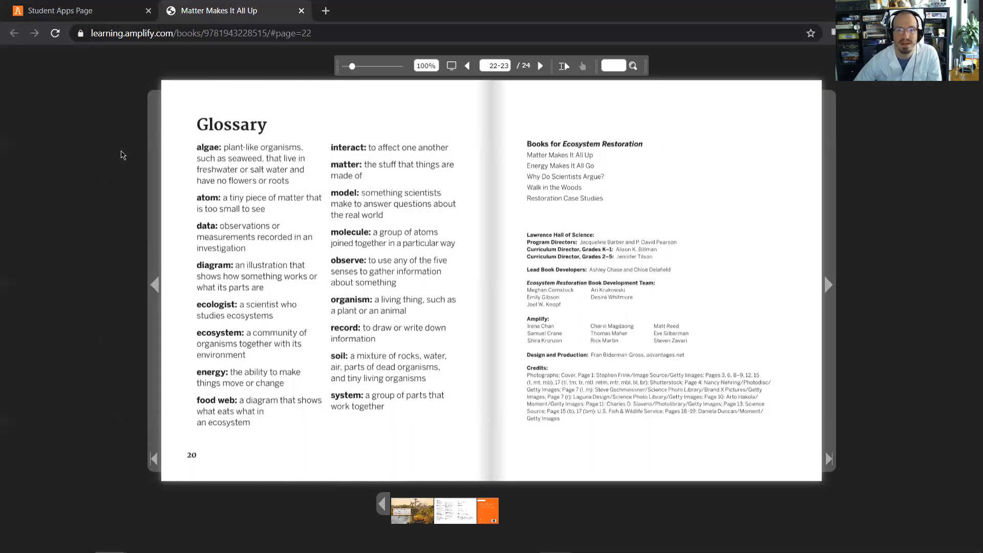
pyautogui.moveTo(126, 185)
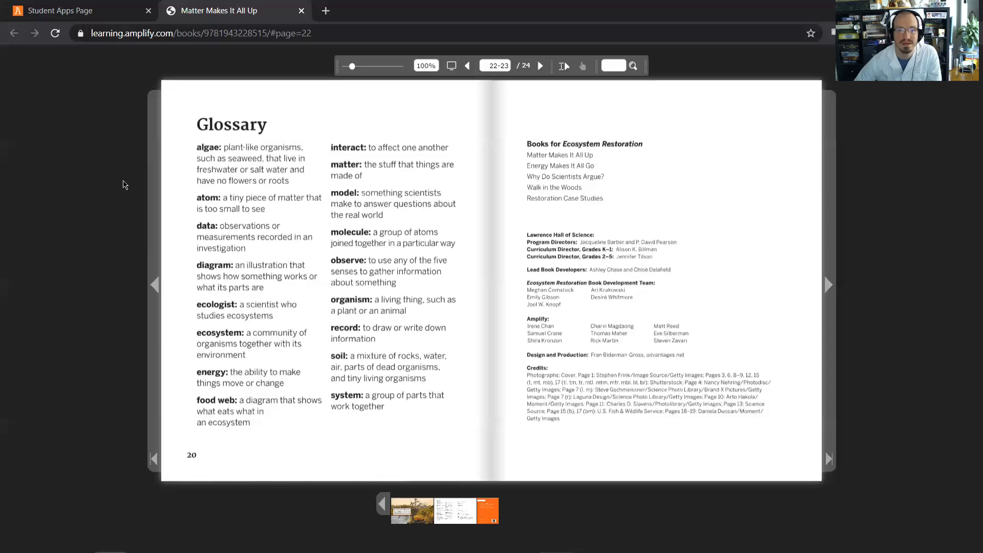
pyautogui.moveTo(132, 210)
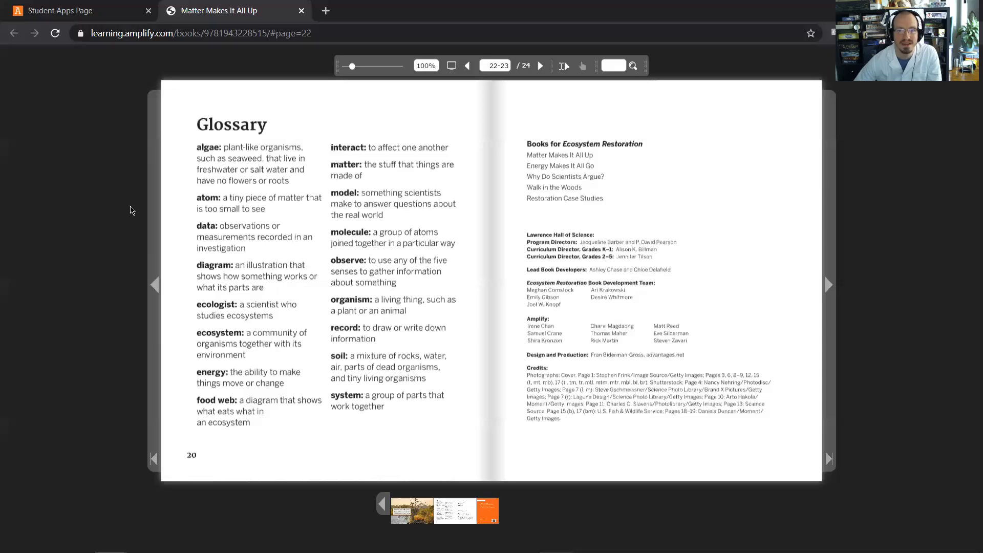
pyautogui.moveTo(130, 248)
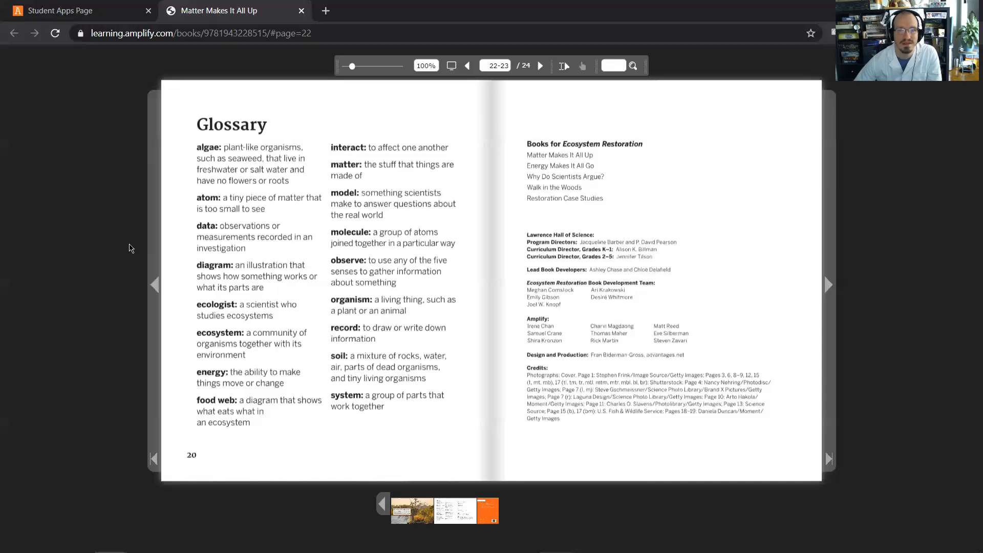
pyautogui.moveTo(117, 239)
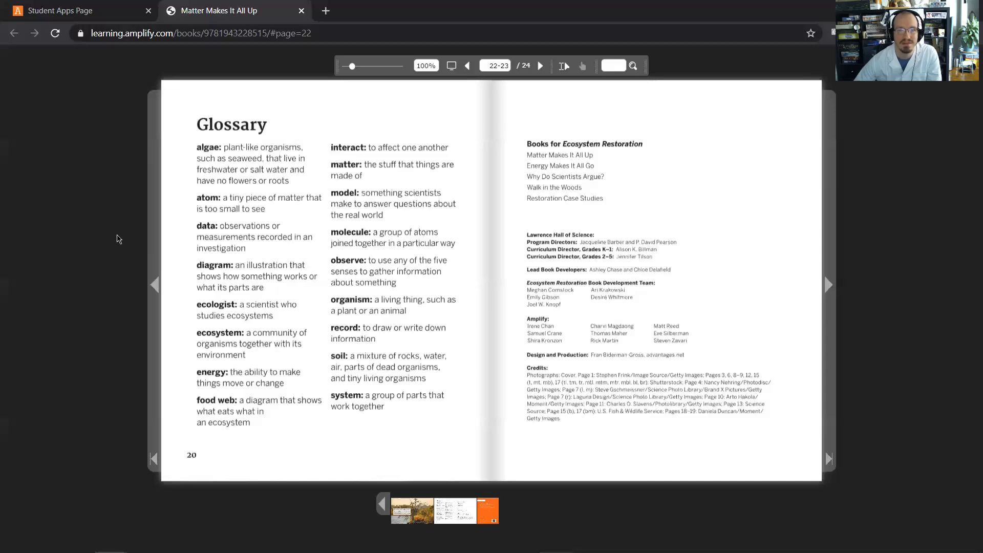
pyautogui.moveTo(116, 277)
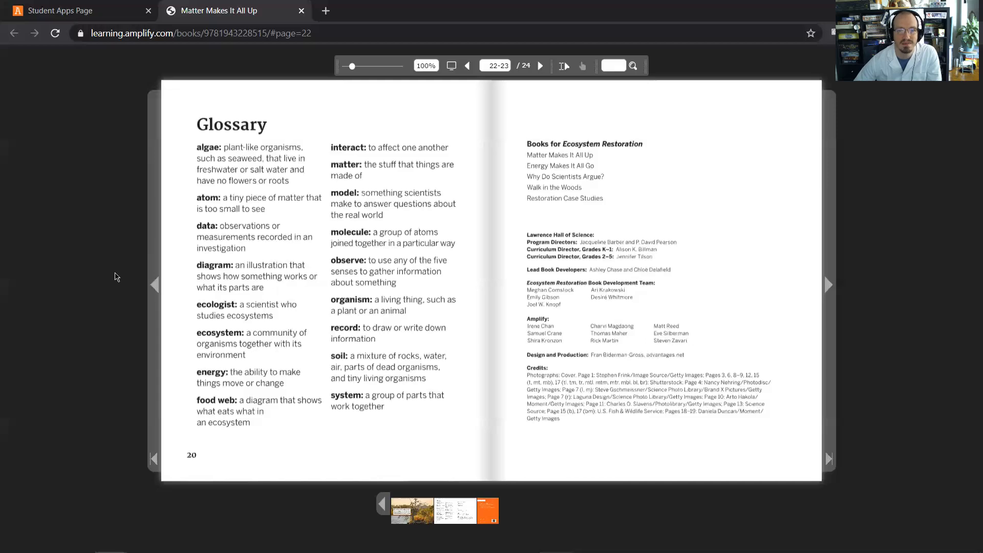
pyautogui.moveTo(115, 302)
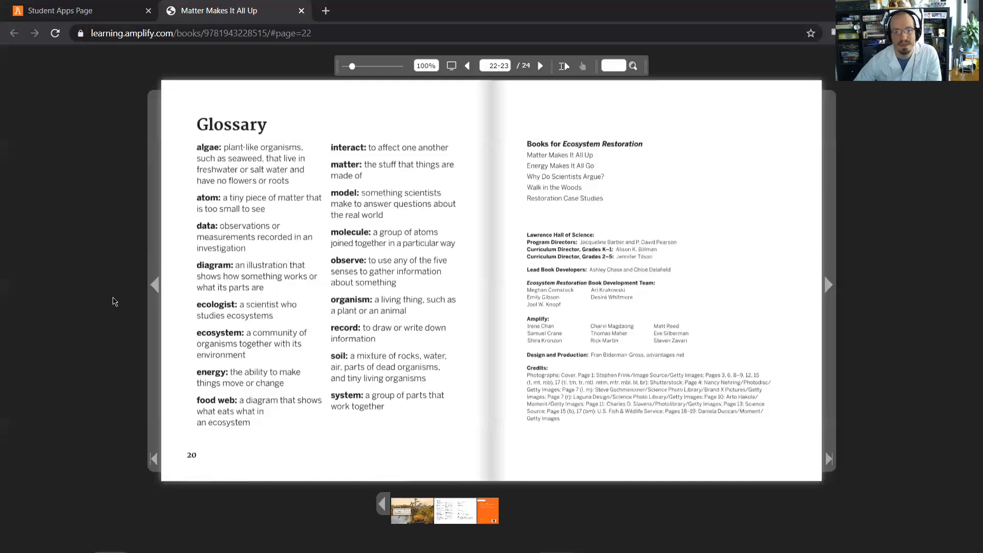
pyautogui.moveTo(122, 325)
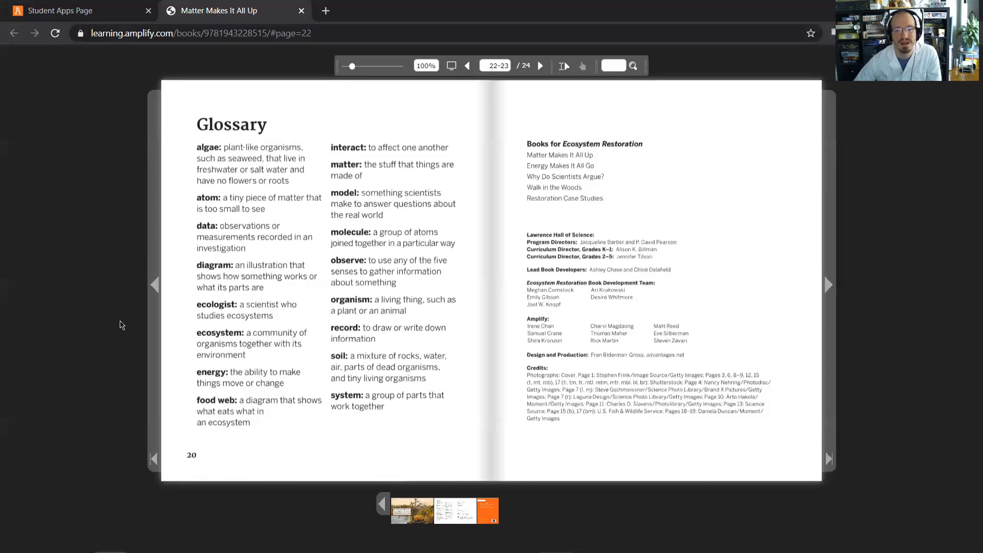
pyautogui.moveTo(122, 375)
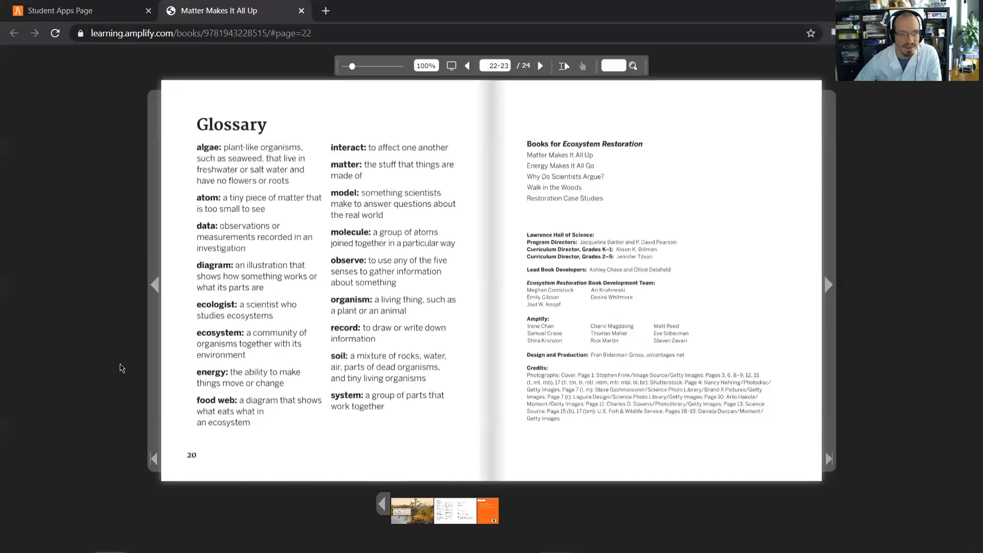
pyautogui.moveTo(850, 326)
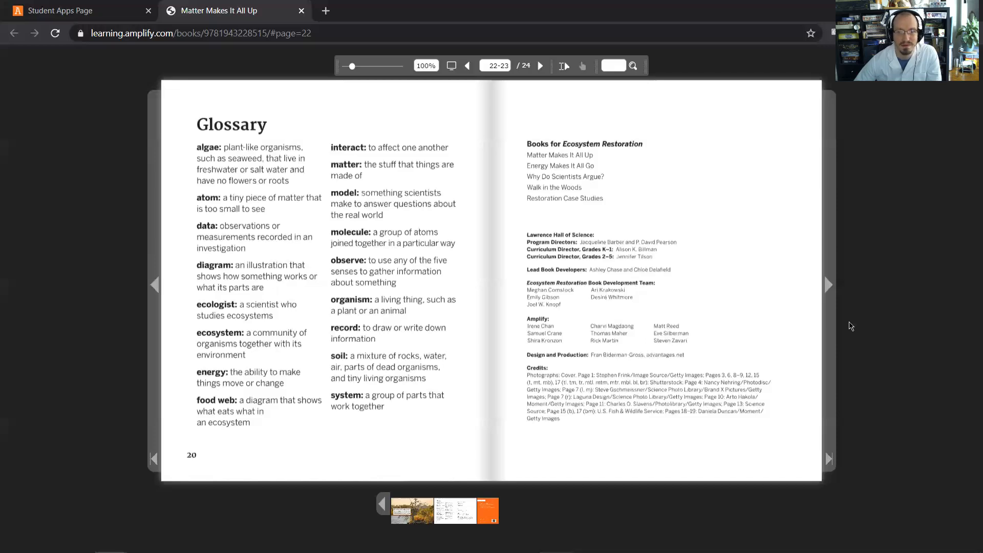
pyautogui.moveTo(828, 289)
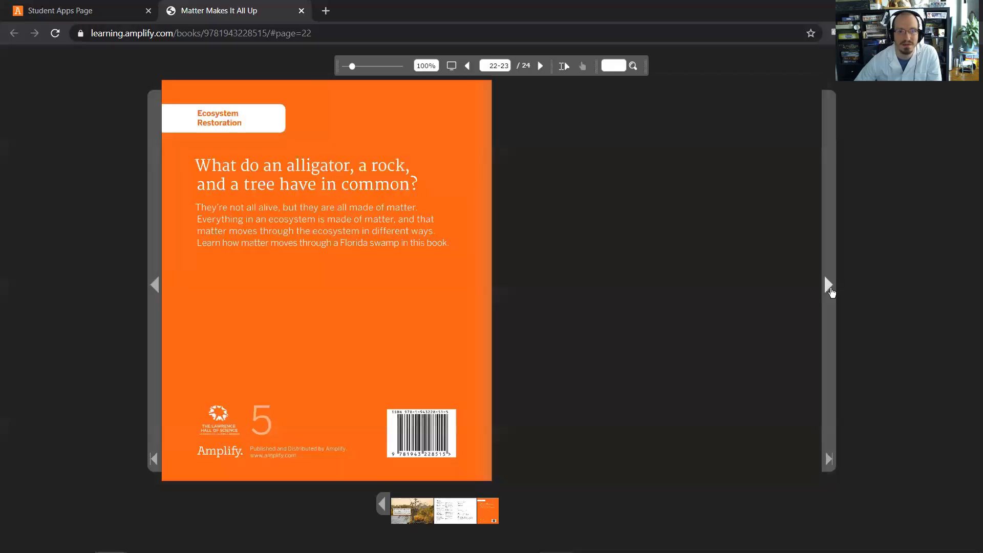
pyautogui.click(829, 285)
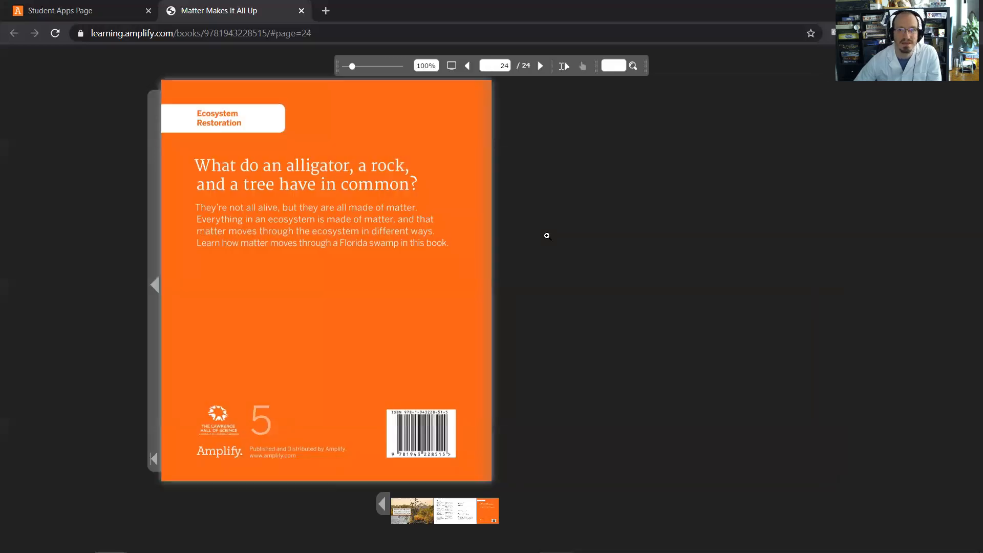